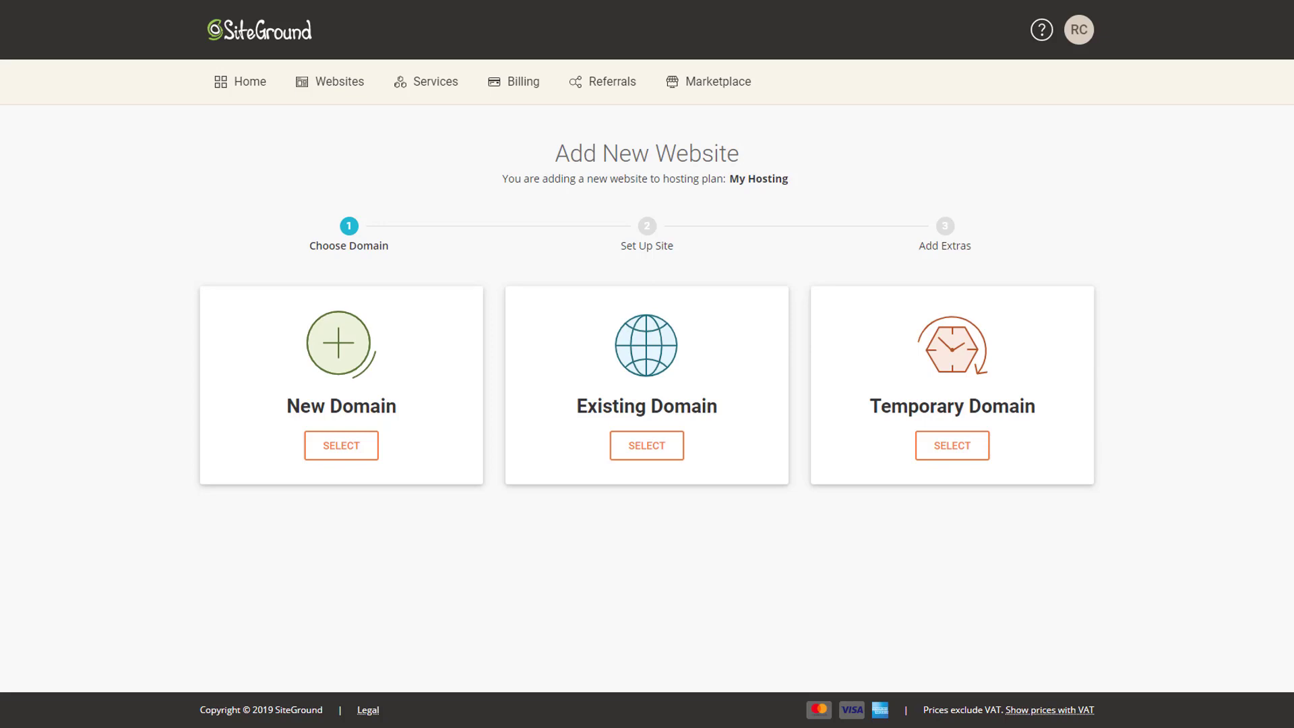
mouse_move(437, 3)
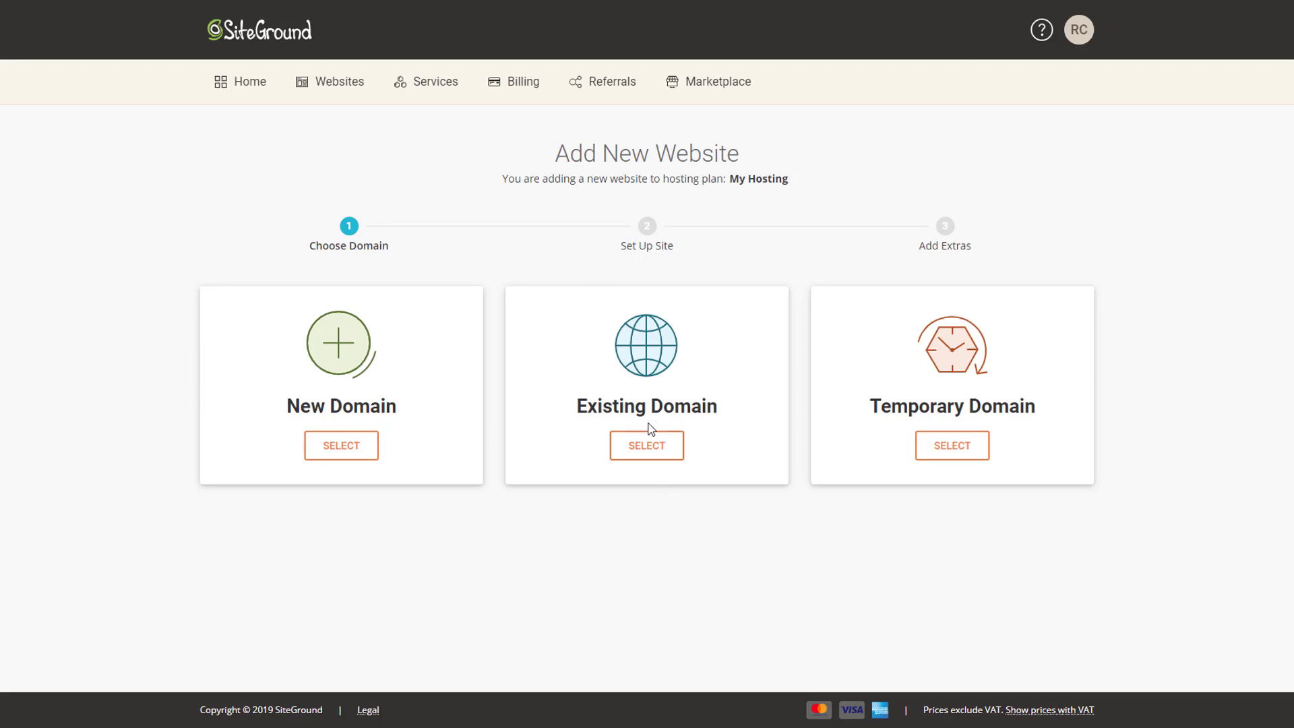
click(645, 445)
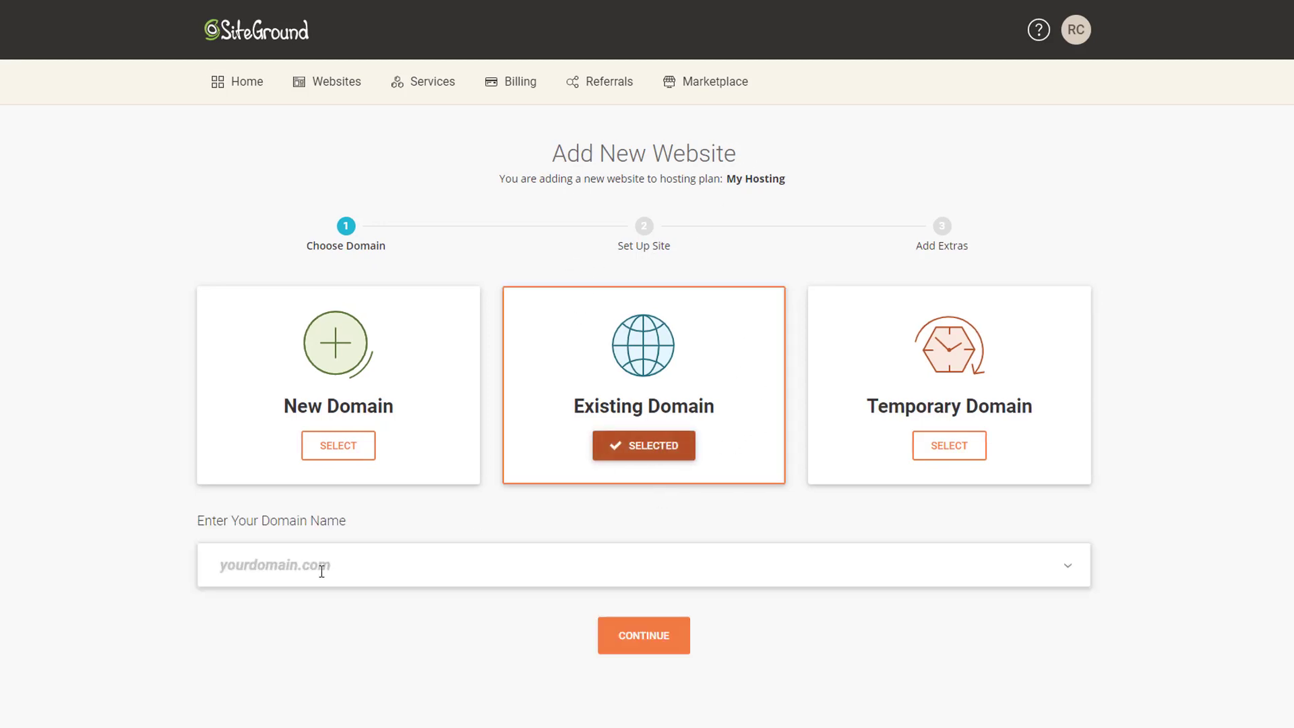
text(www.careersuccesshq.com)
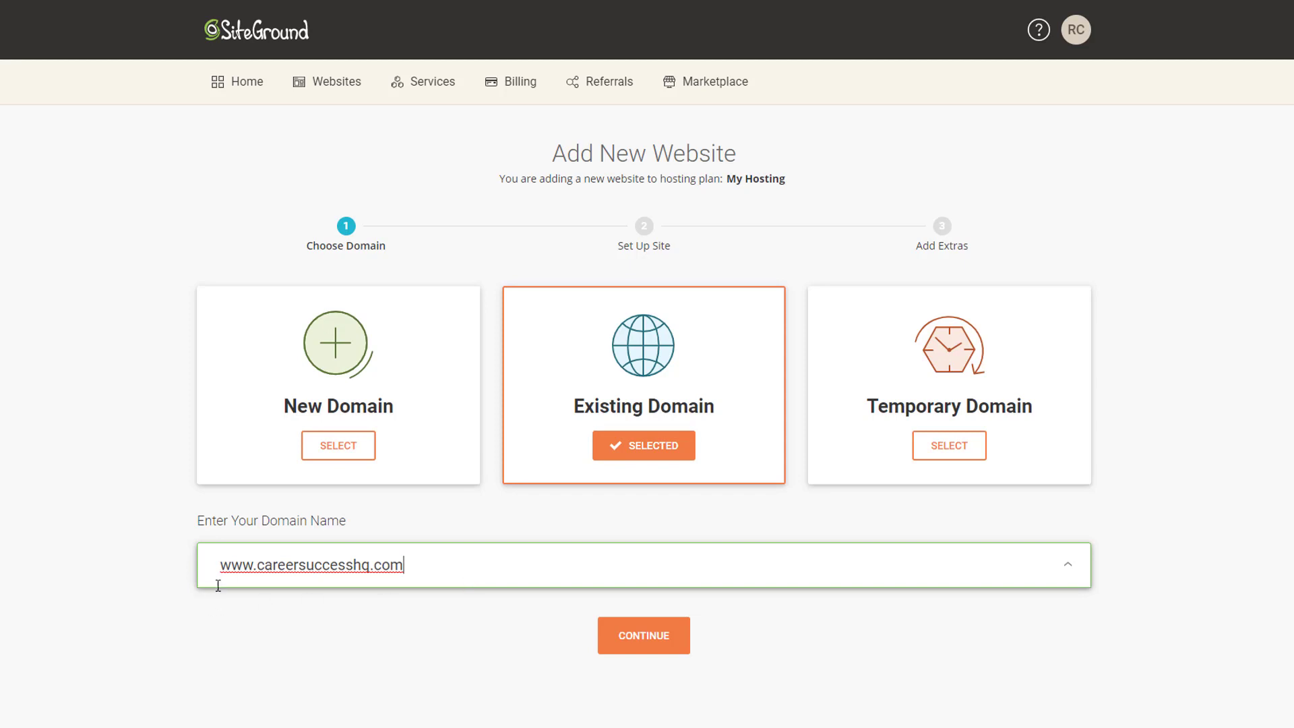
mouse_move(543, 643)
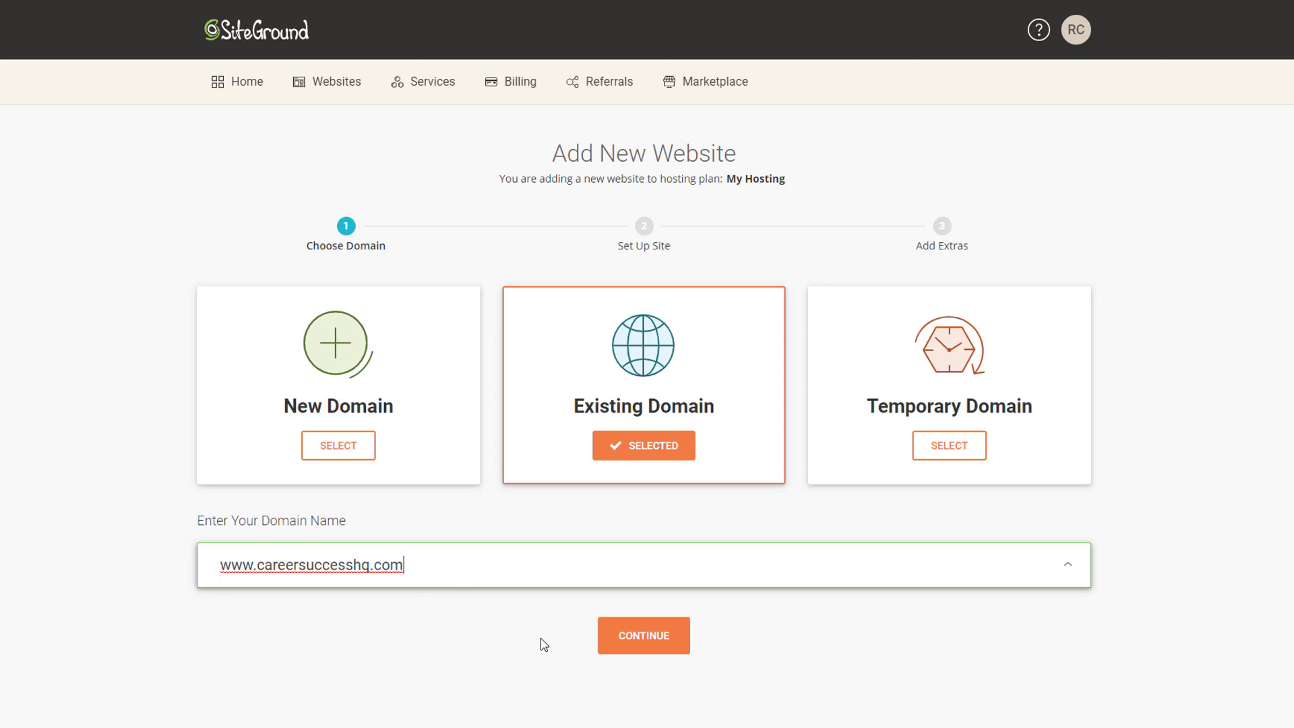
click(643, 635)
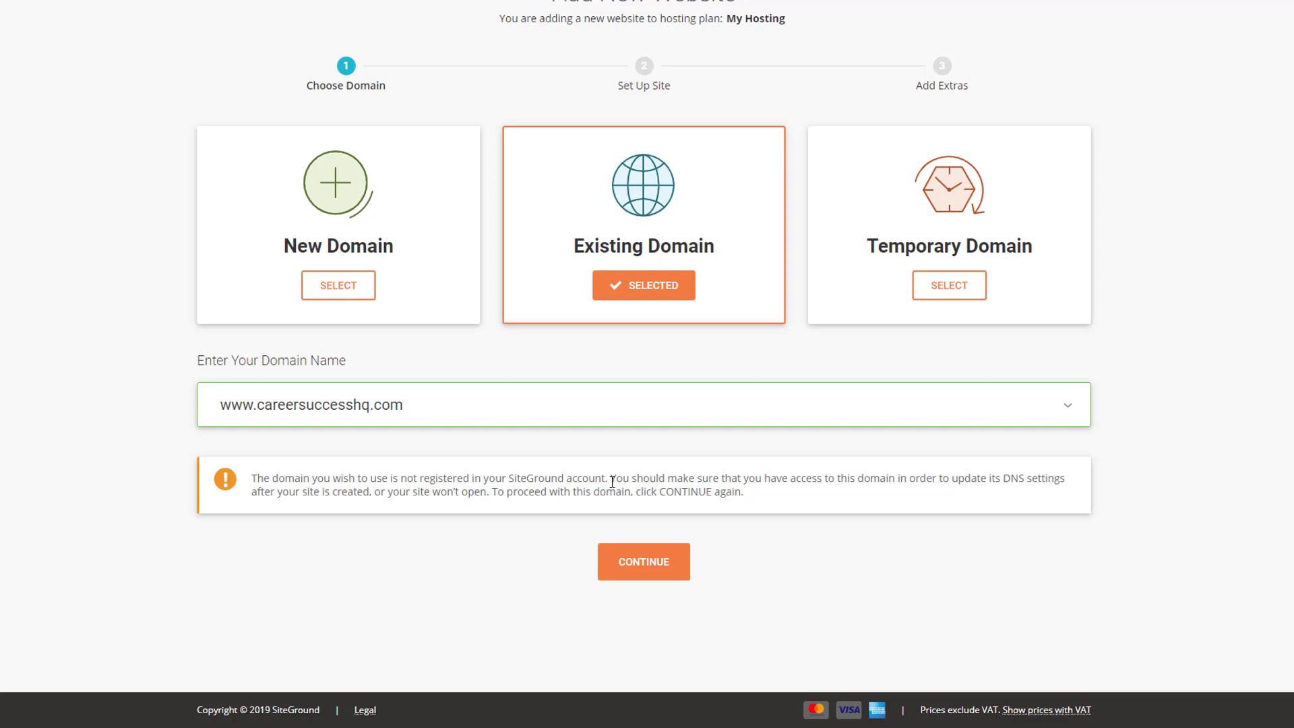
click(643, 560)
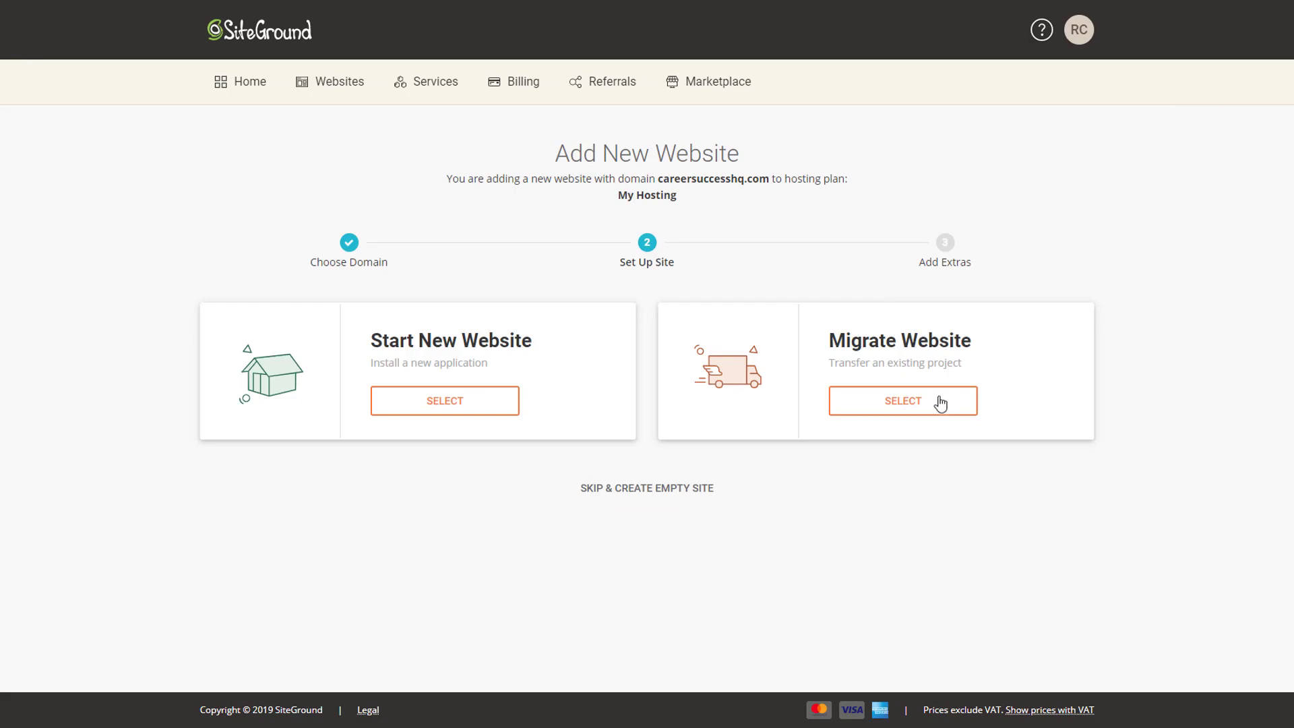
mouse_move(910, 417)
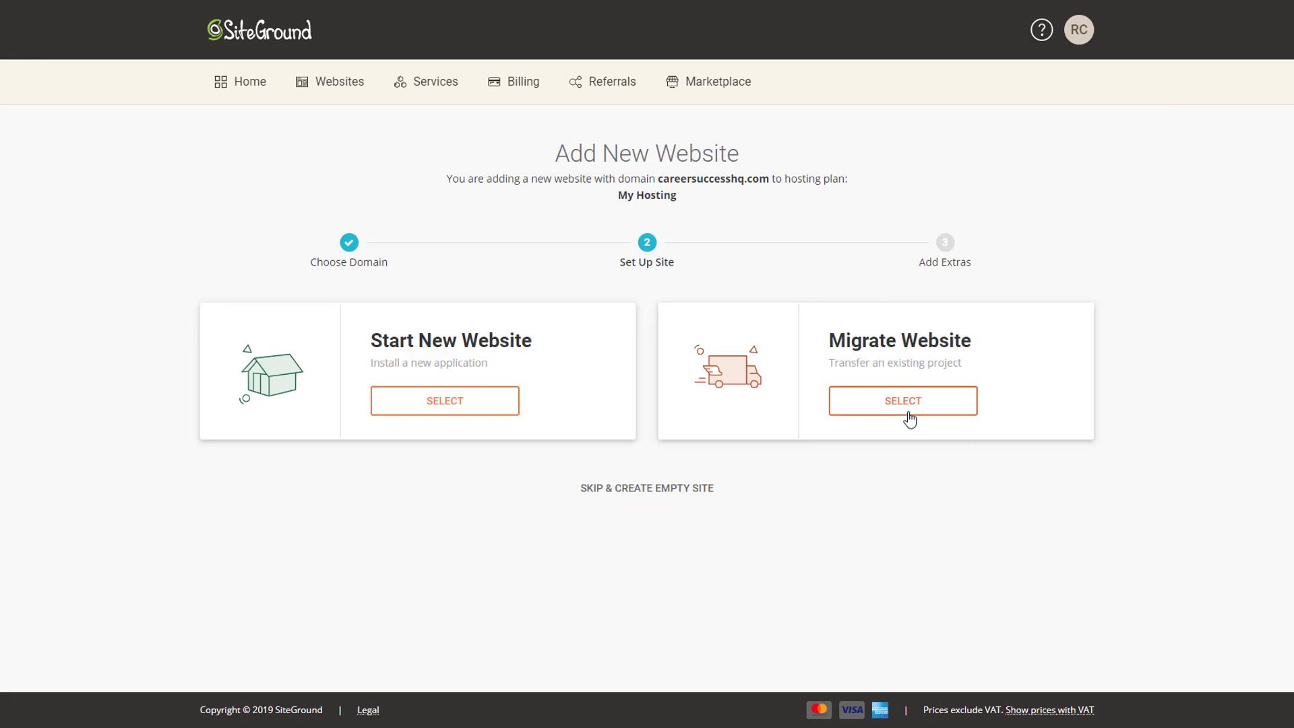
Select Migrate Website with the free WordPress Automigration option and continue to Add Extras.
click(902, 400)
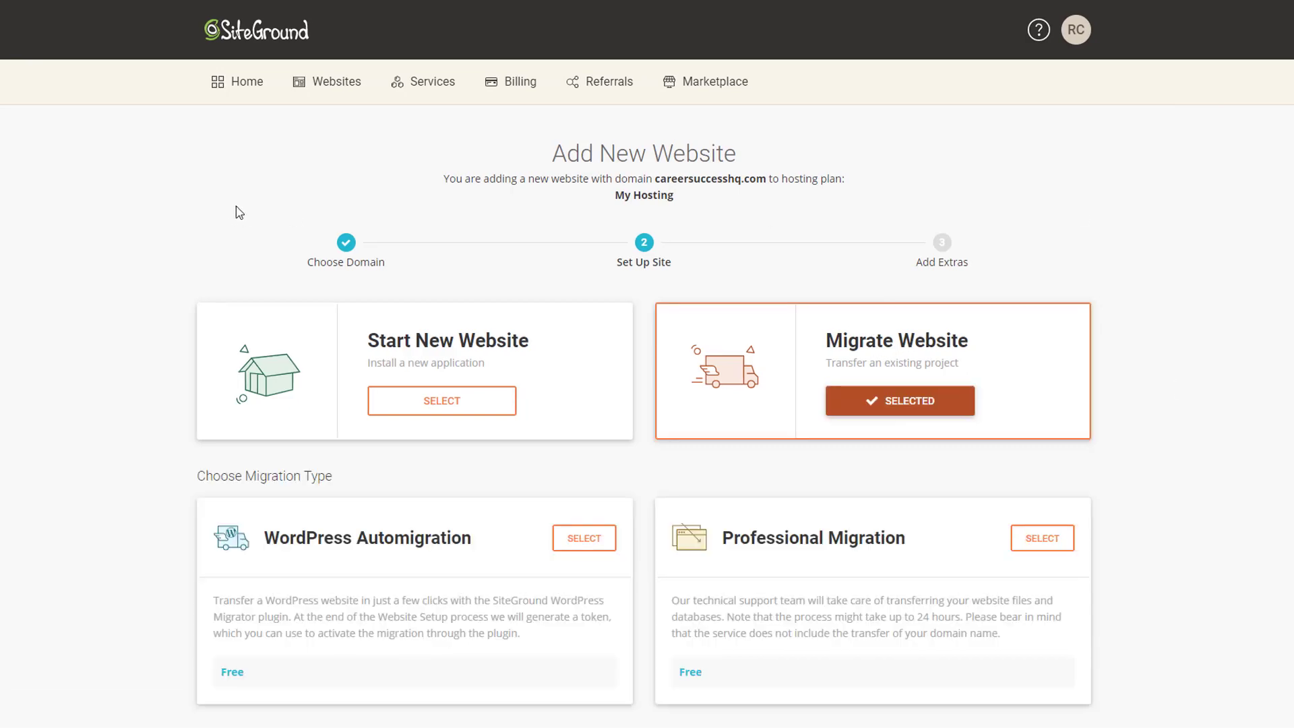
scroll(down, 3)
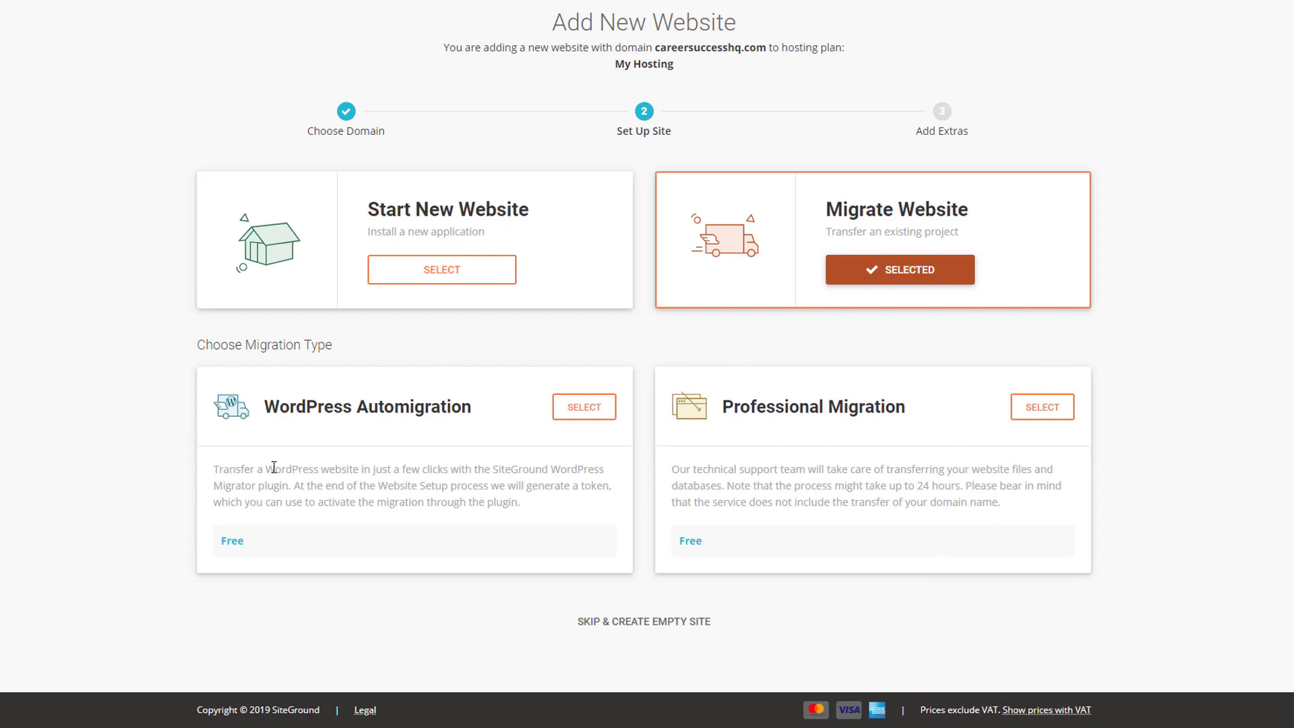
mouse_move(415, 482)
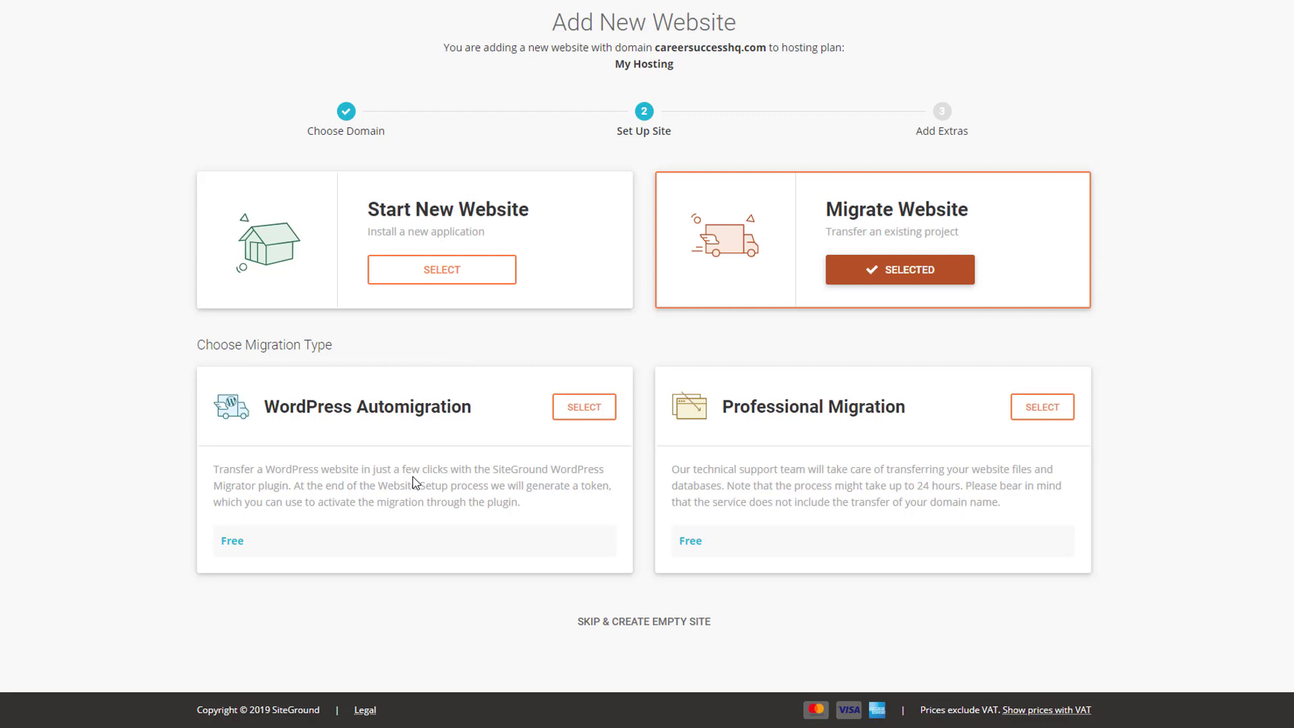
mouse_move(617, 412)
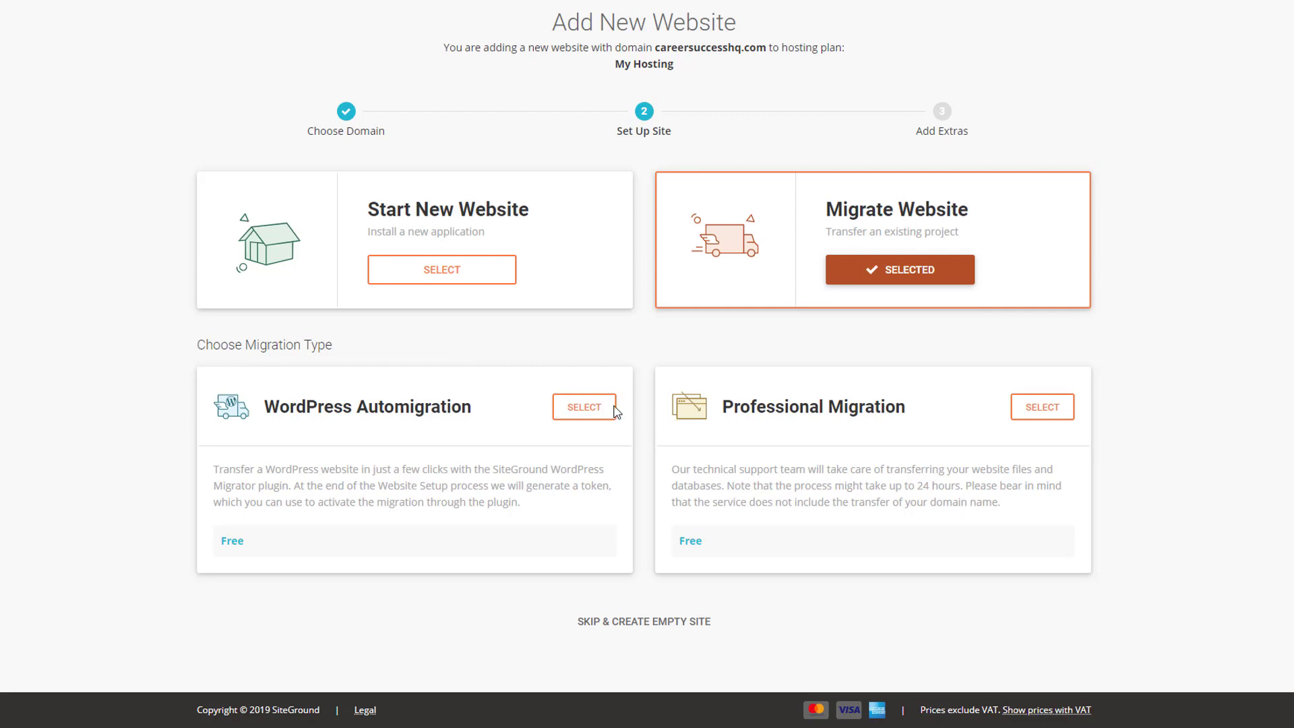
click(583, 406)
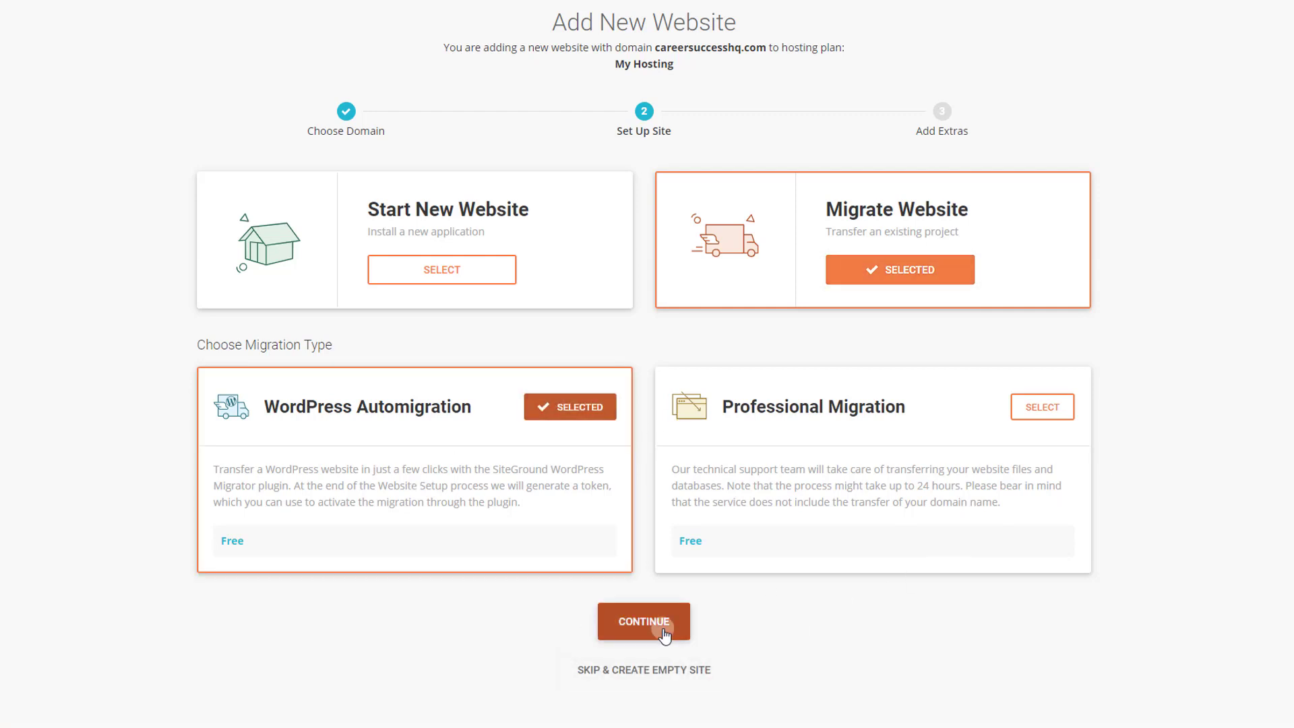
click(644, 621)
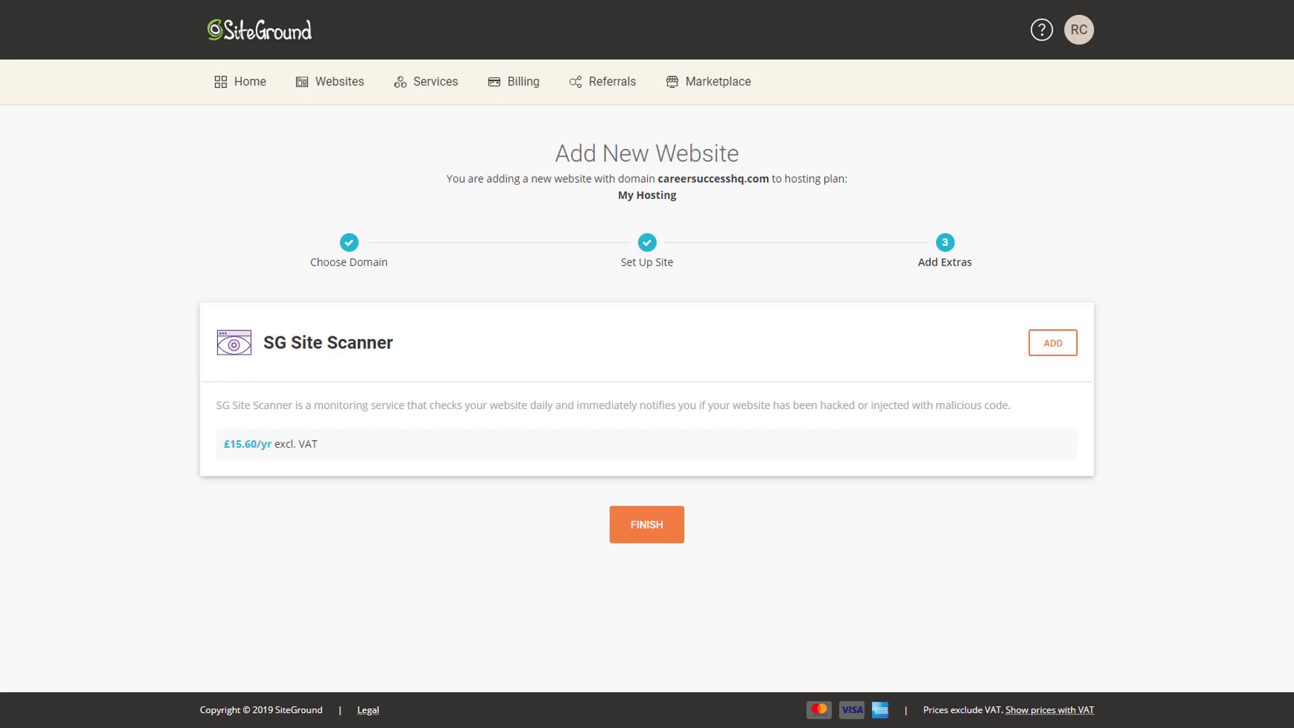
mouse_move(630, 498)
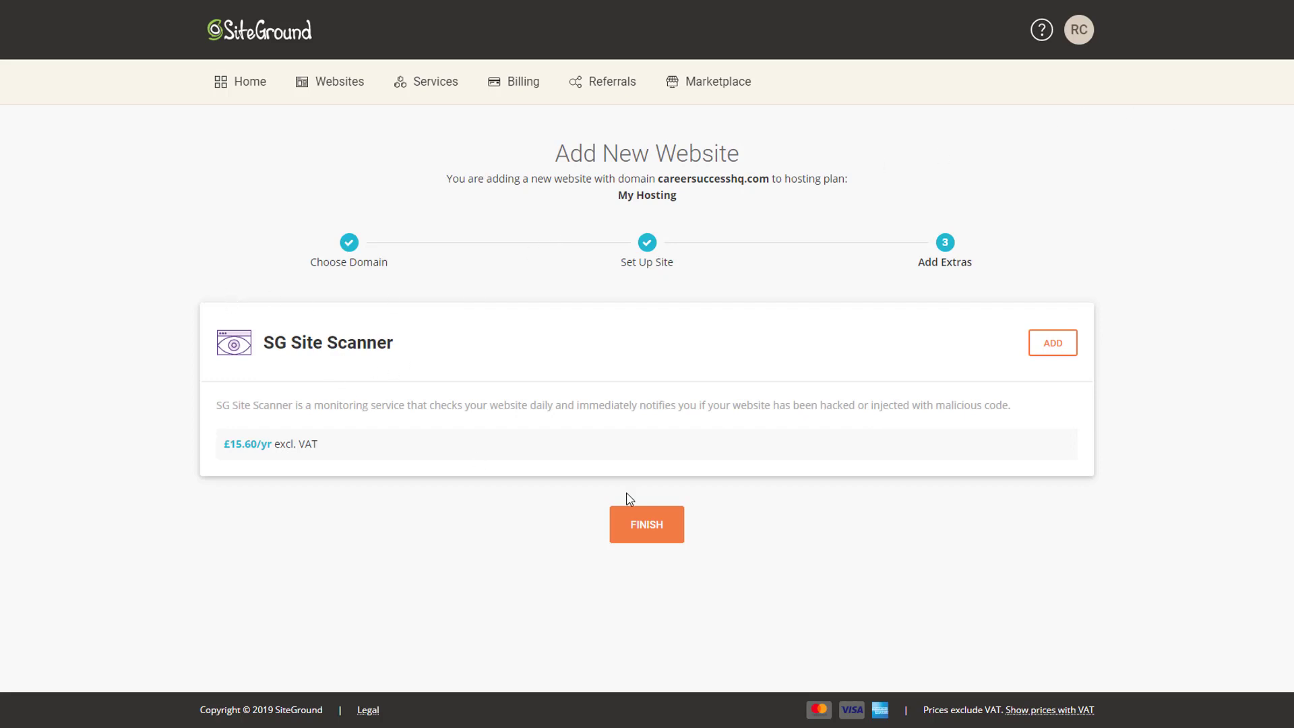
Finish the wizard without SG Site Scanner, reaching the You Are All Set page with the migration token.
click(646, 524)
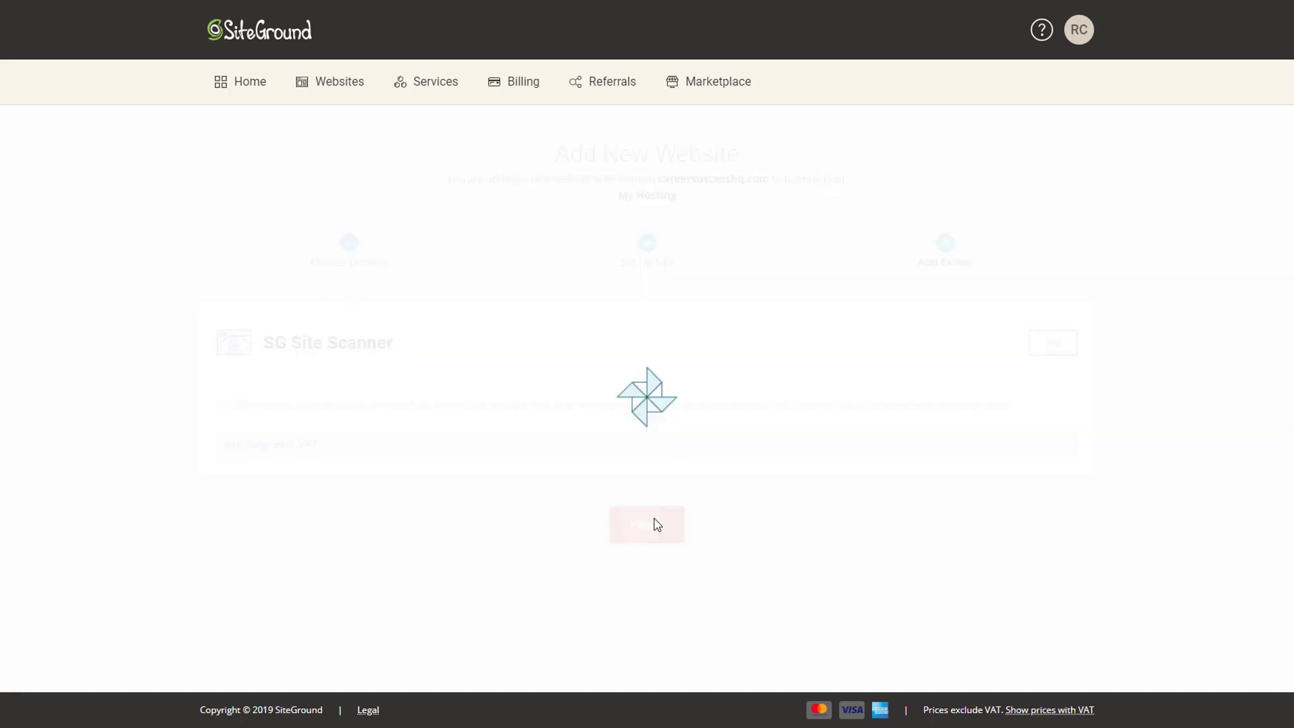
click(646, 524)
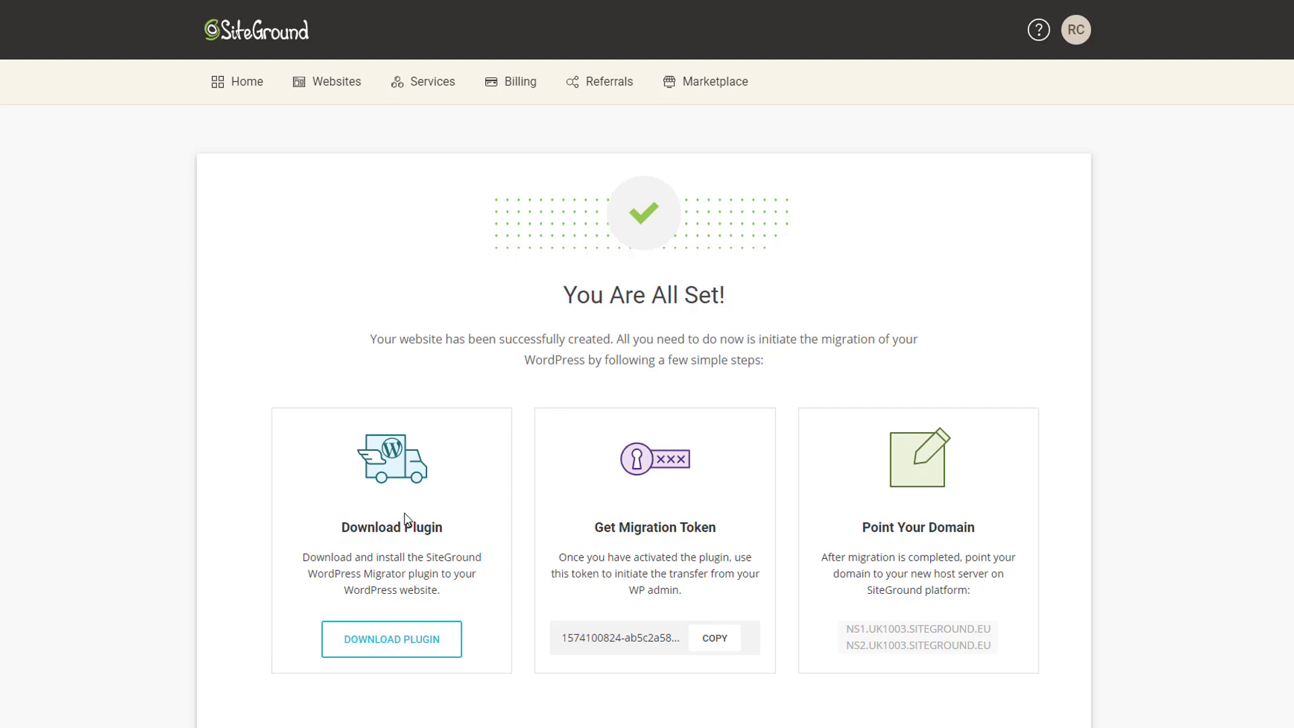
Download the SiteGround Migrator zip, install it in WordPress via Upload Plugin and activate it.
click(391, 639)
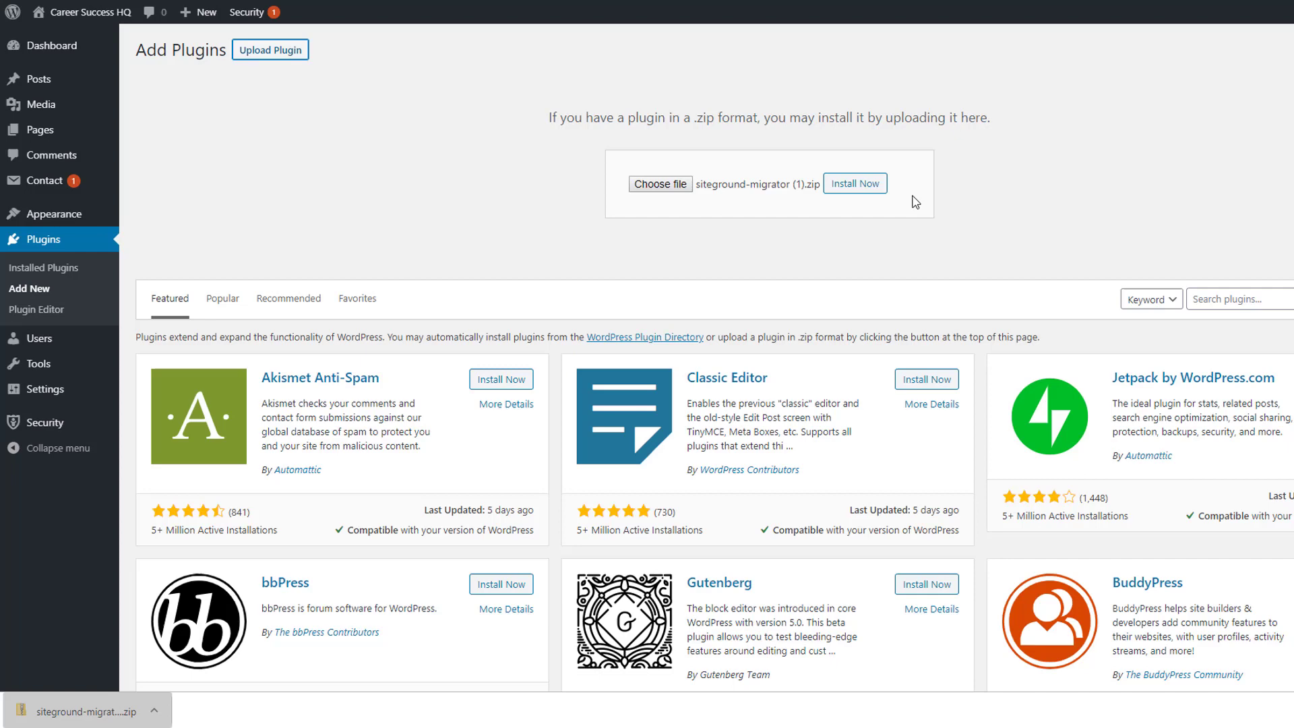
mouse_move(1048, 166)
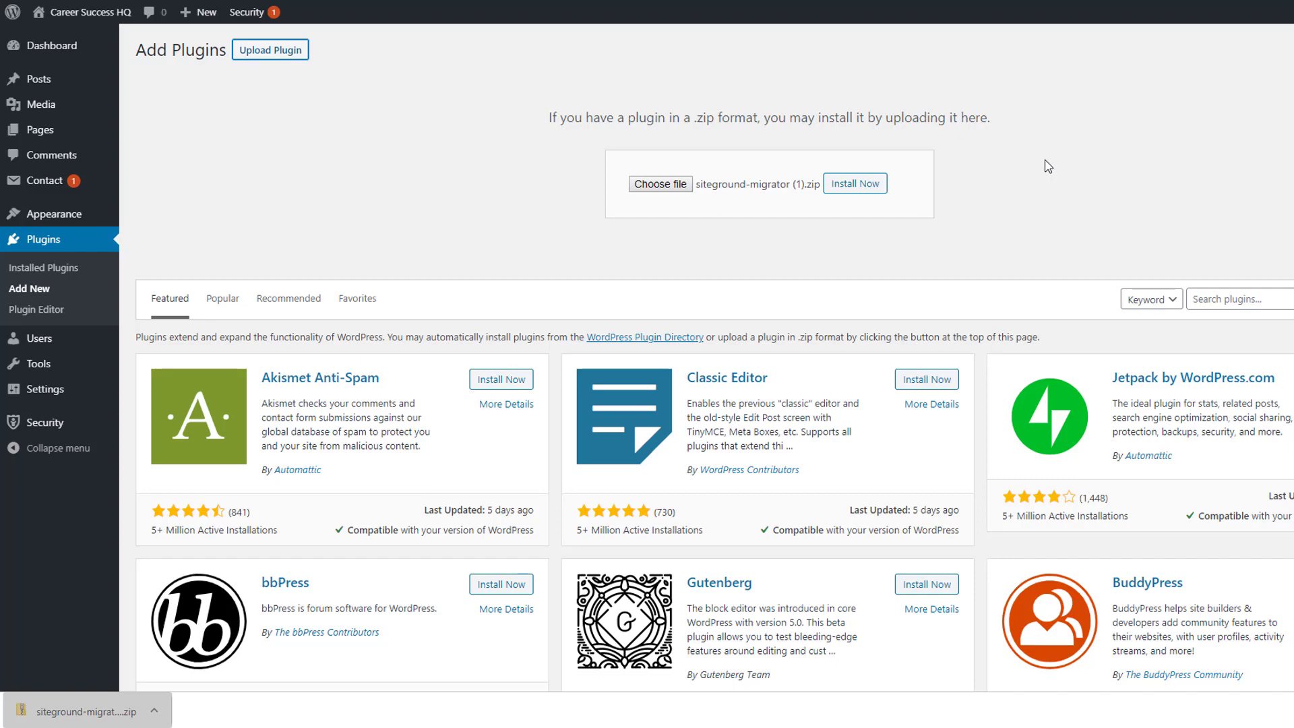
click(854, 183)
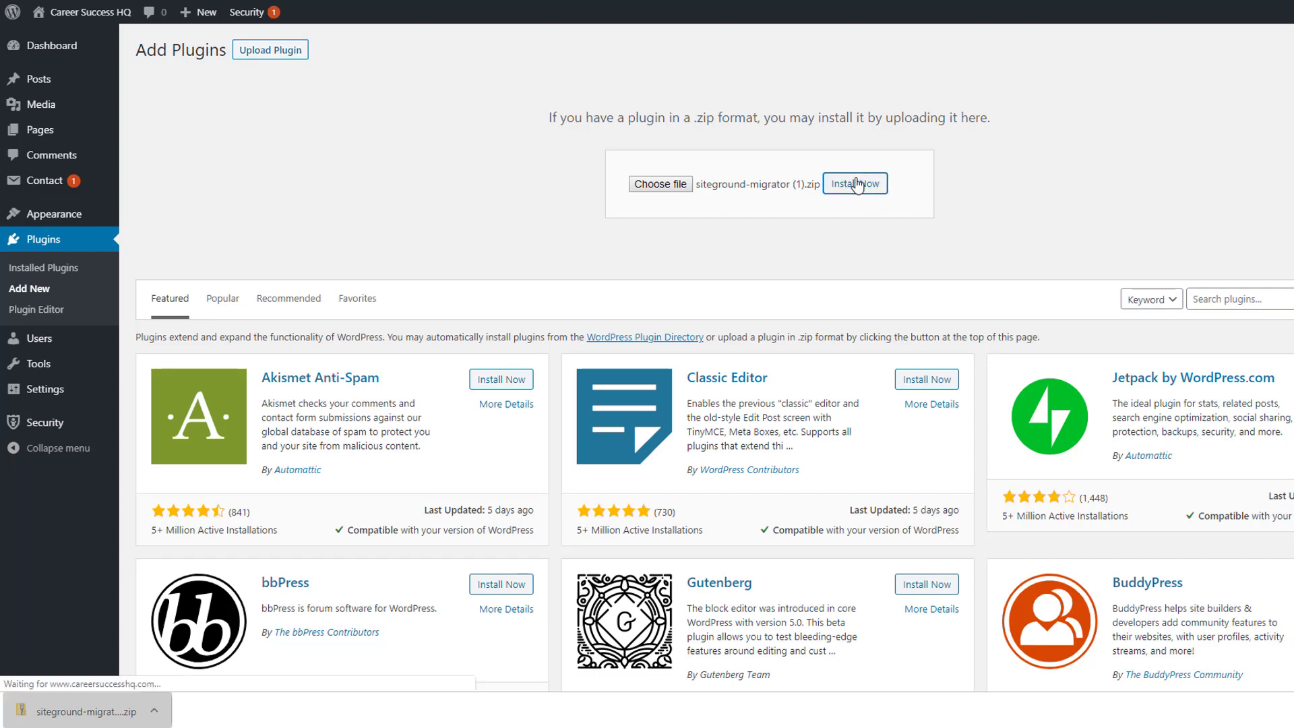
click(854, 183)
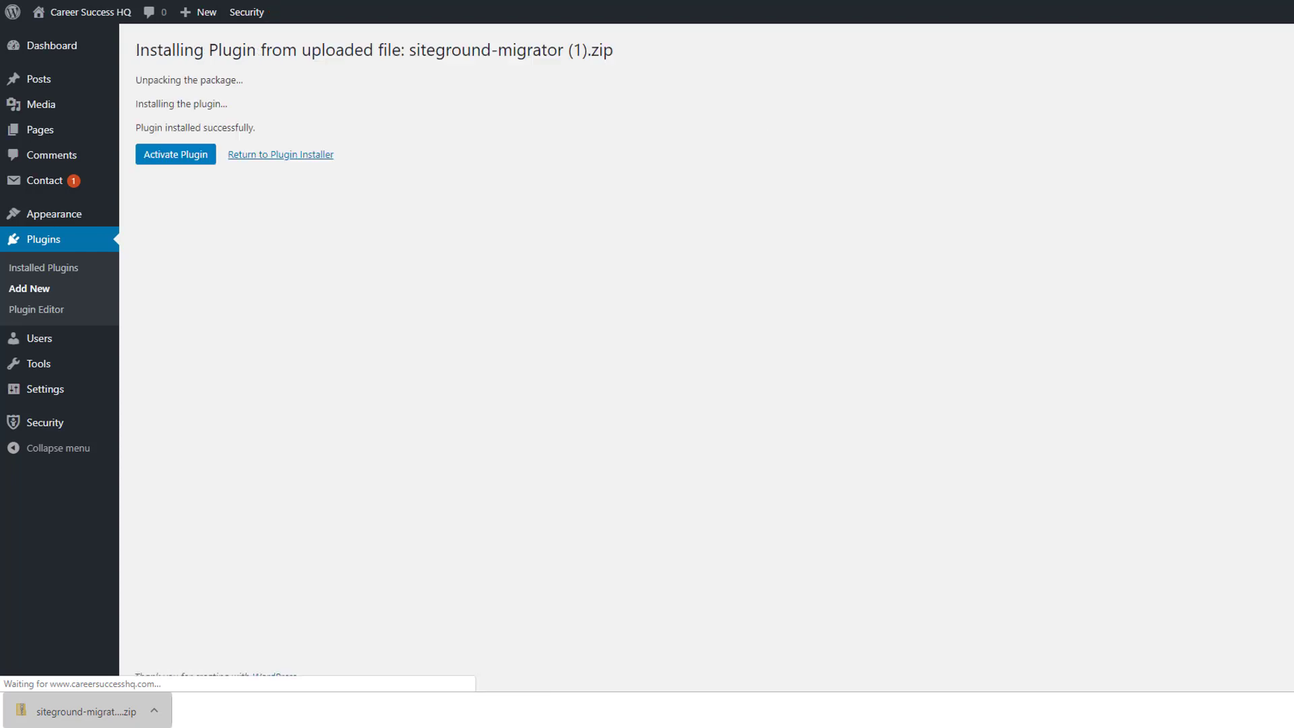
click(175, 154)
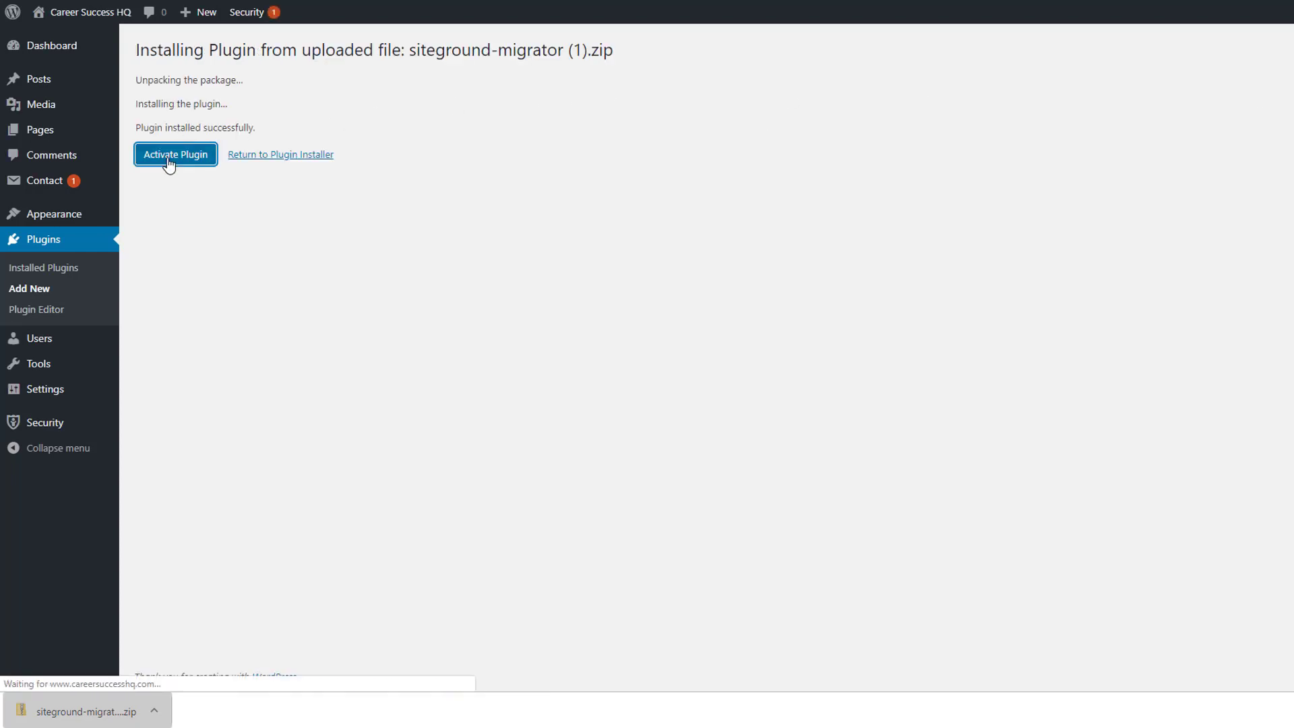
click(175, 153)
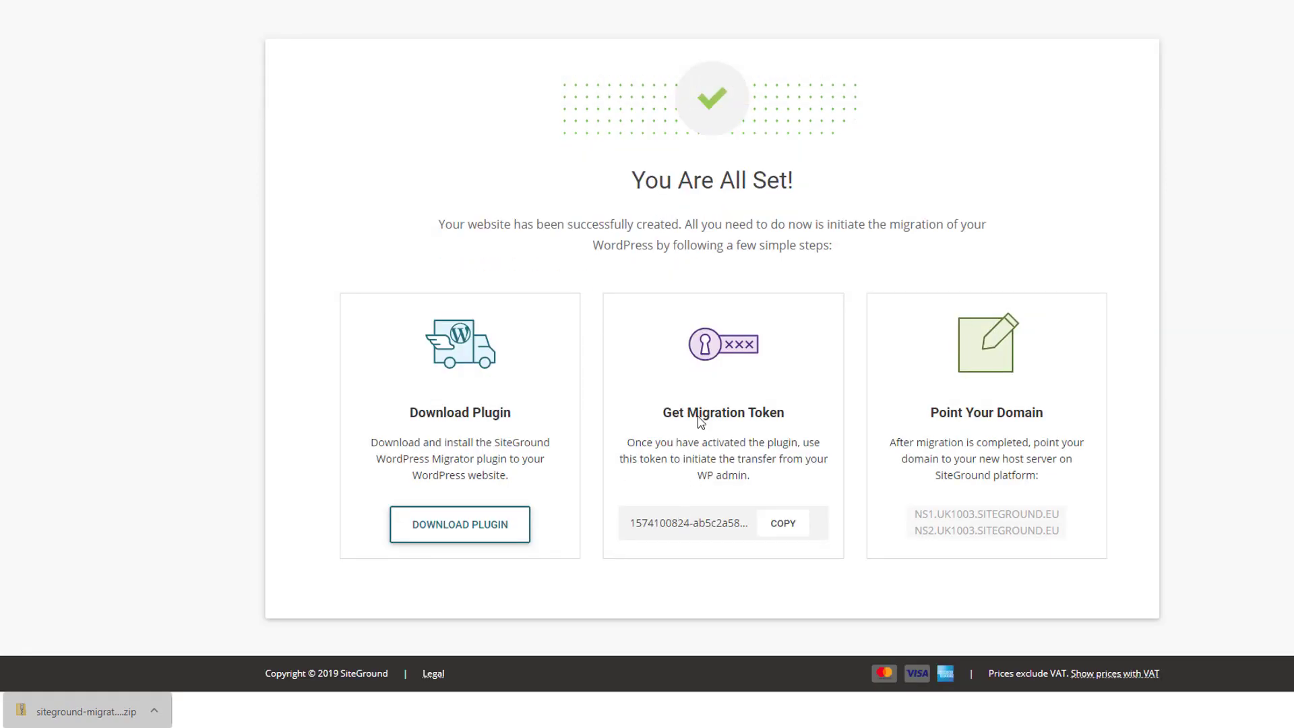
mouse_move(795, 516)
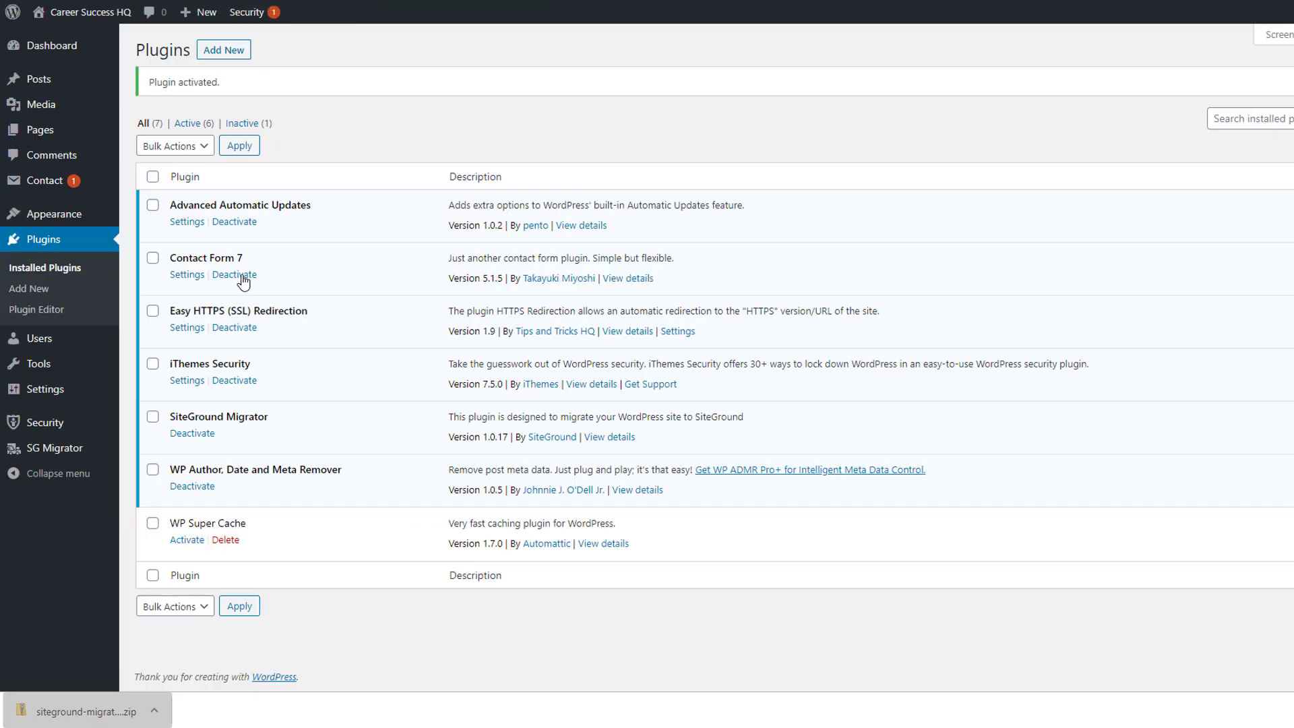
mouse_move(55, 447)
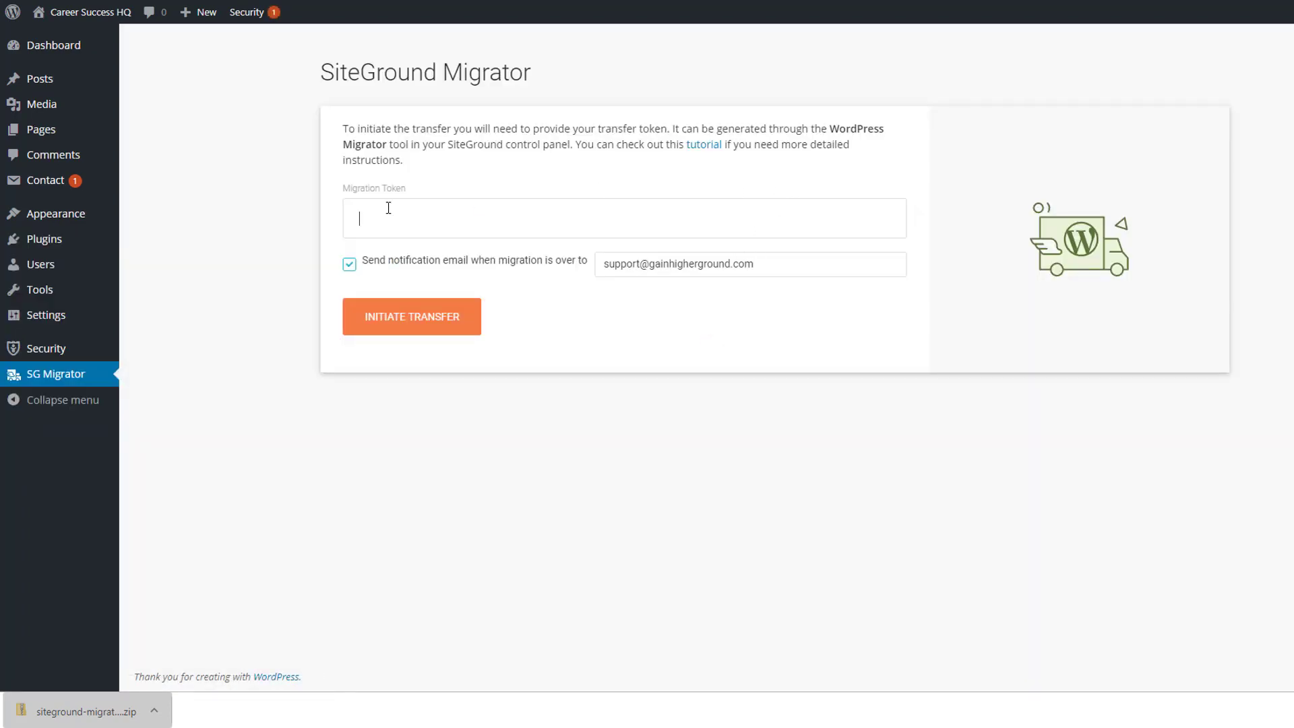
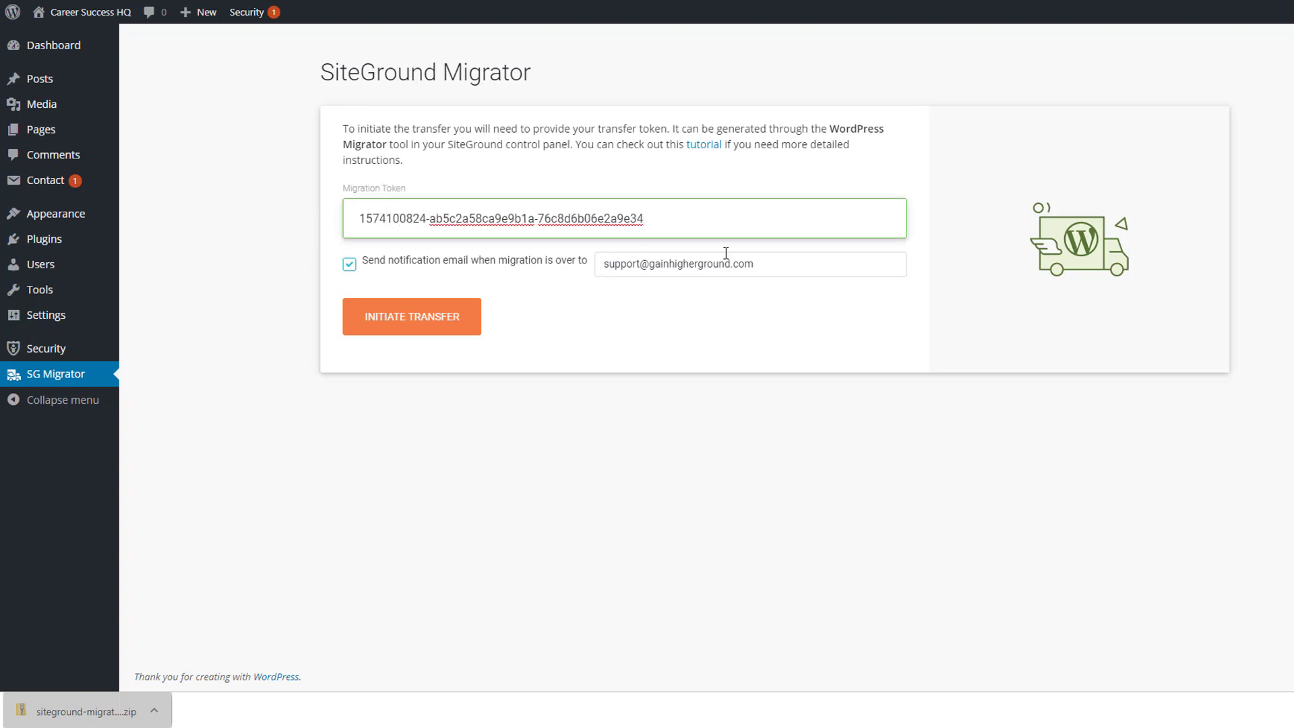
Paste the migration token, replace the notification email, and initiate the transfer in SG Migrator.
mouse_move(811, 267)
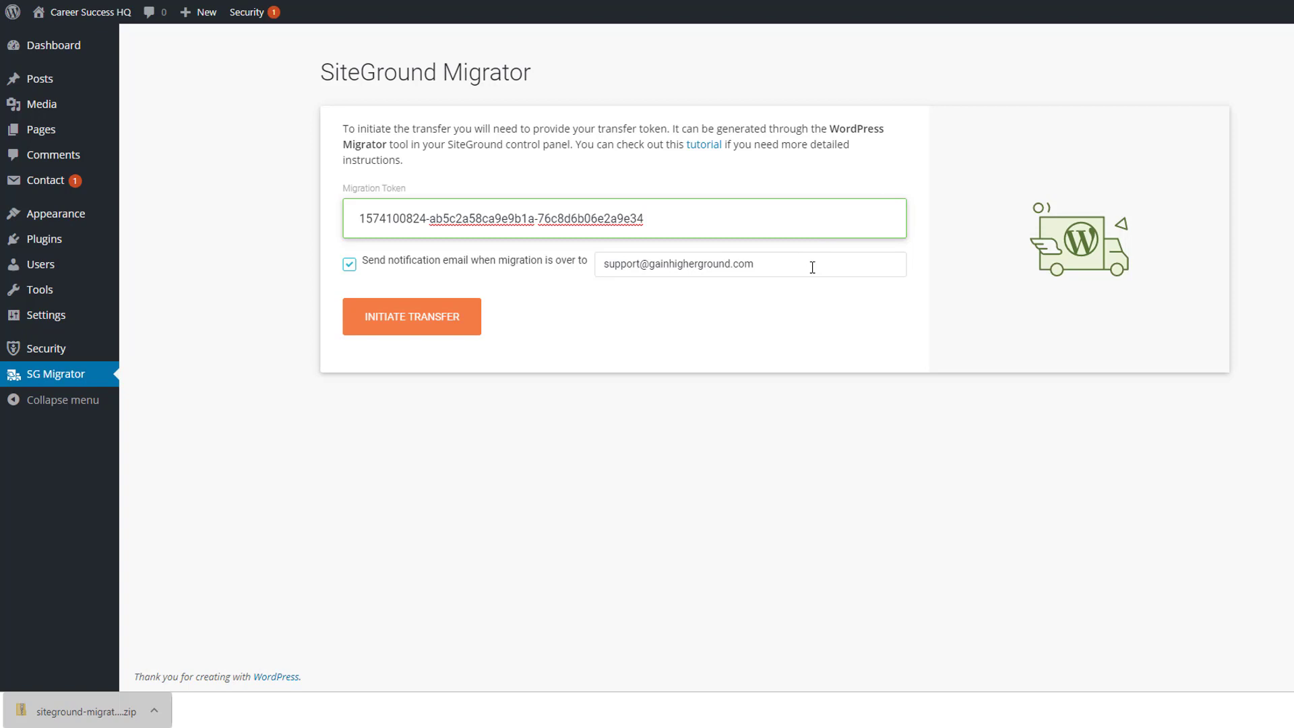
triple_click(678, 264)
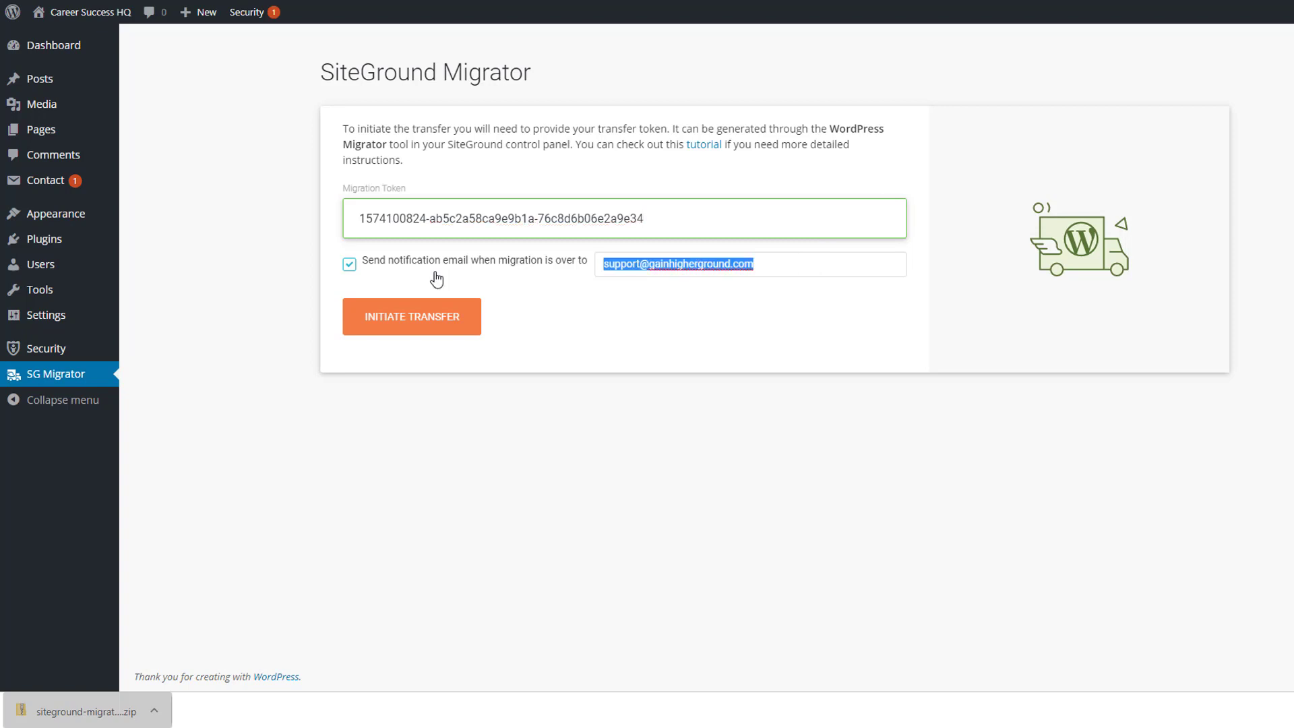
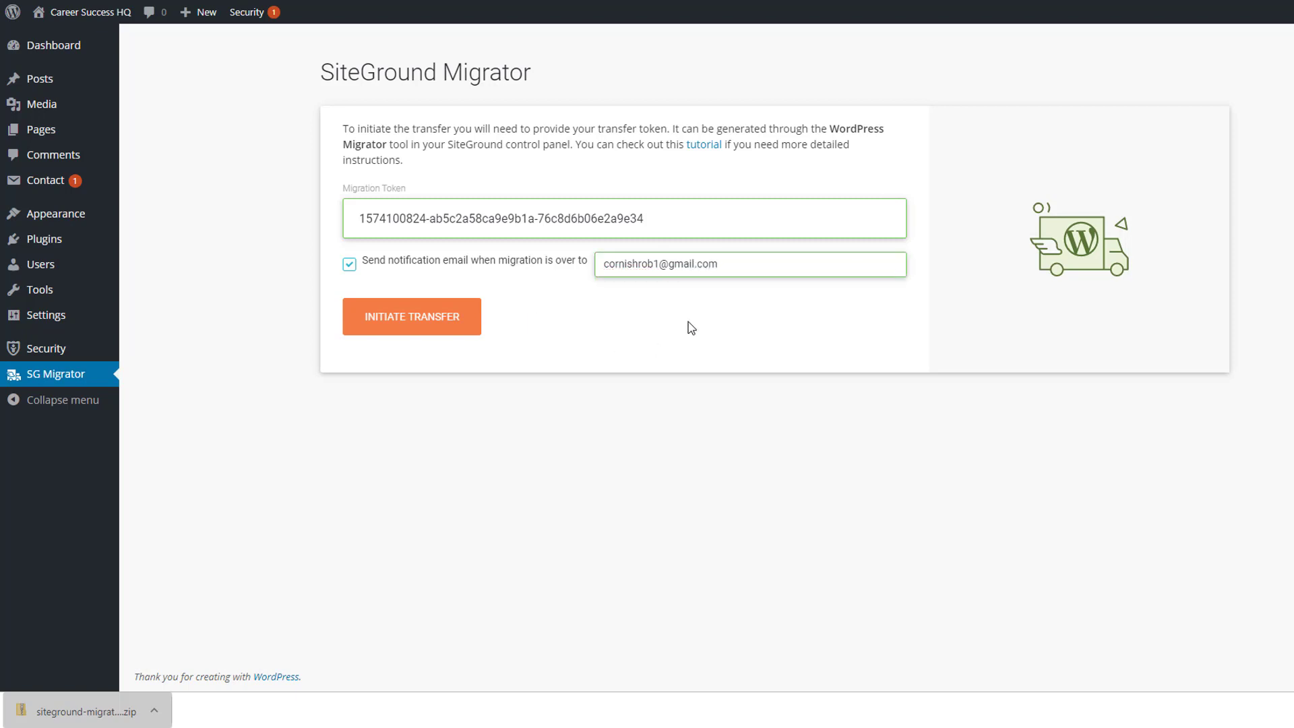
mouse_move(603, 322)
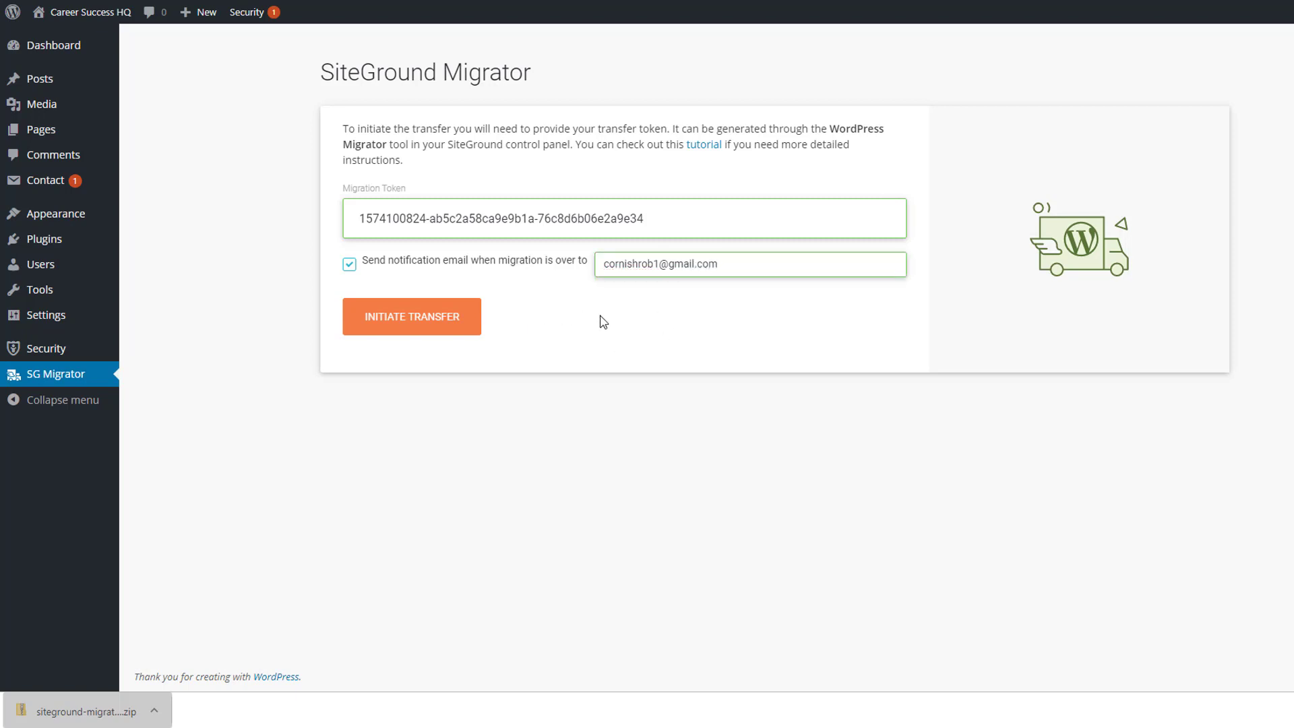
click(411, 316)
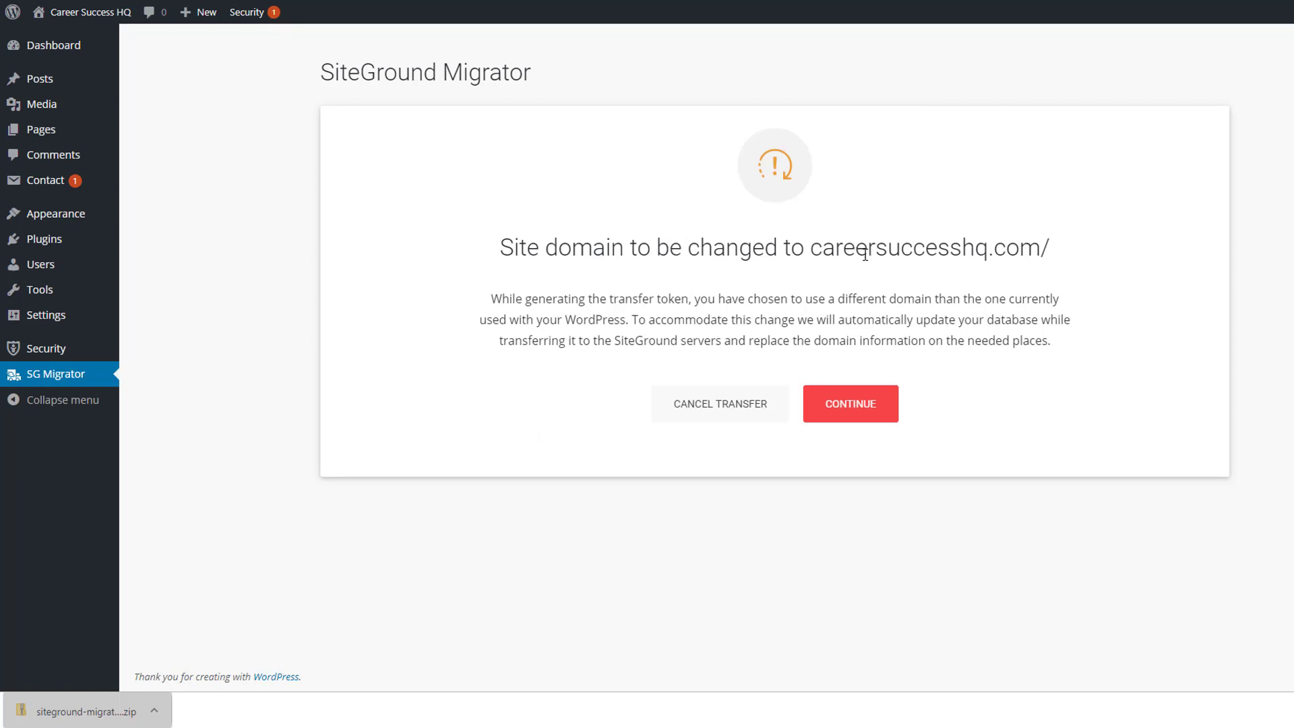
mouse_move(979, 241)
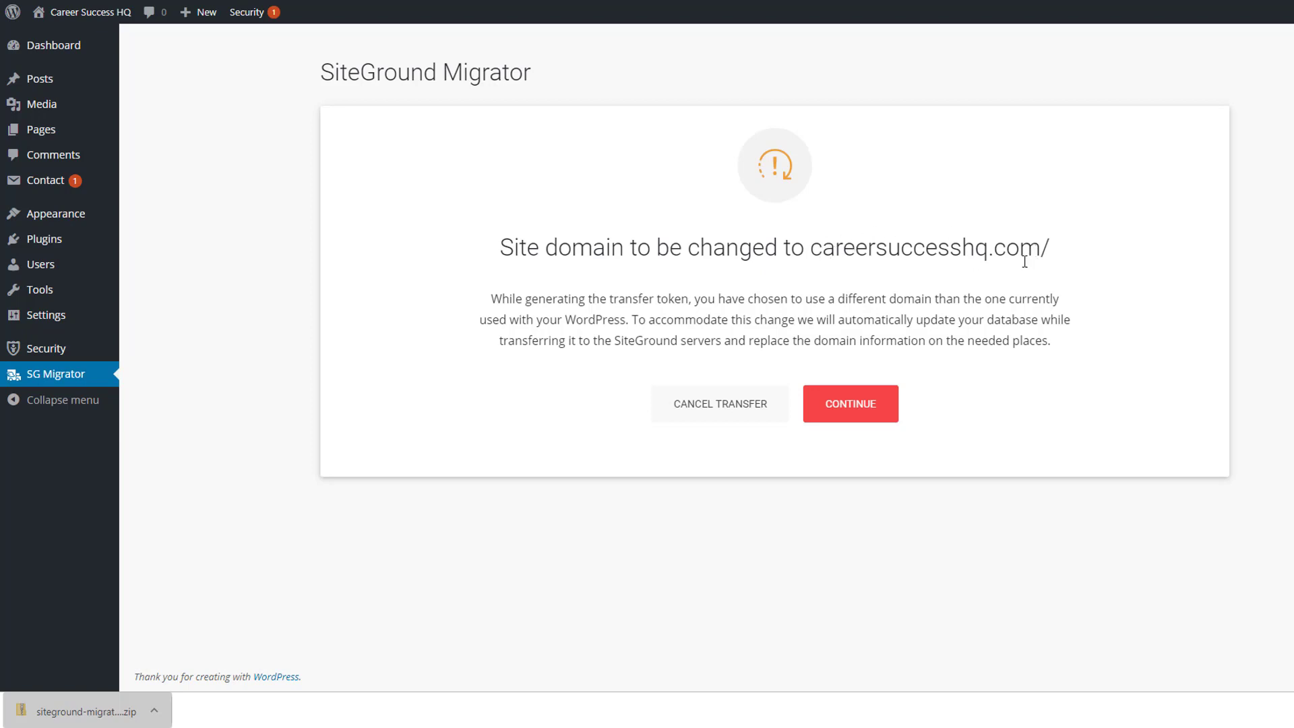
Continue past the domain-change notice and let the transfer to careersuccesshq.com complete.
click(849, 403)
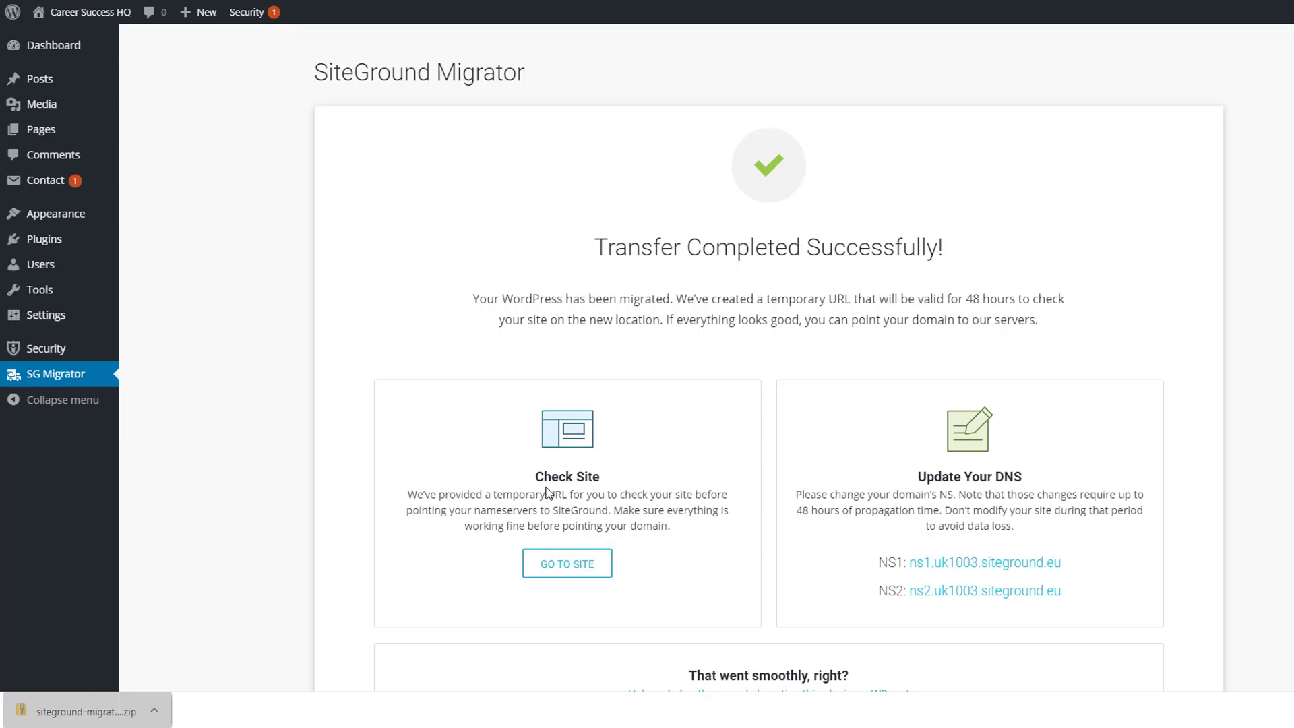
mouse_move(679, 506)
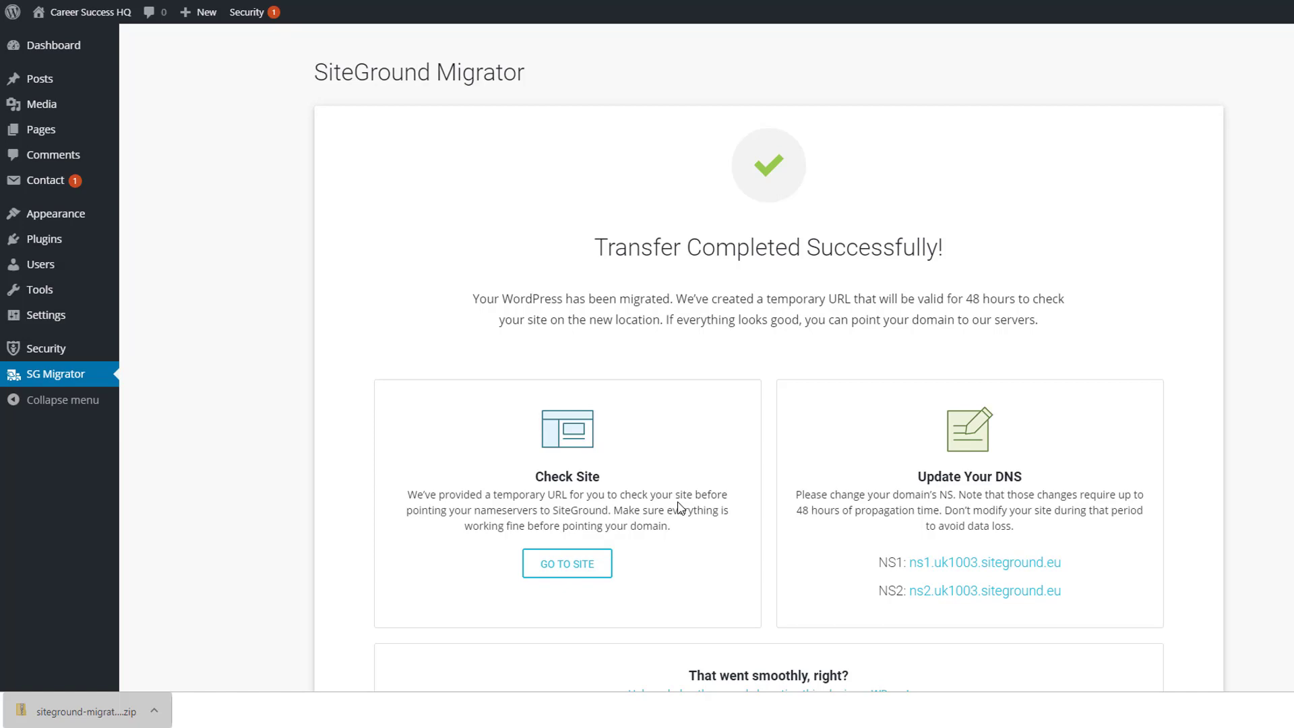
mouse_move(990, 482)
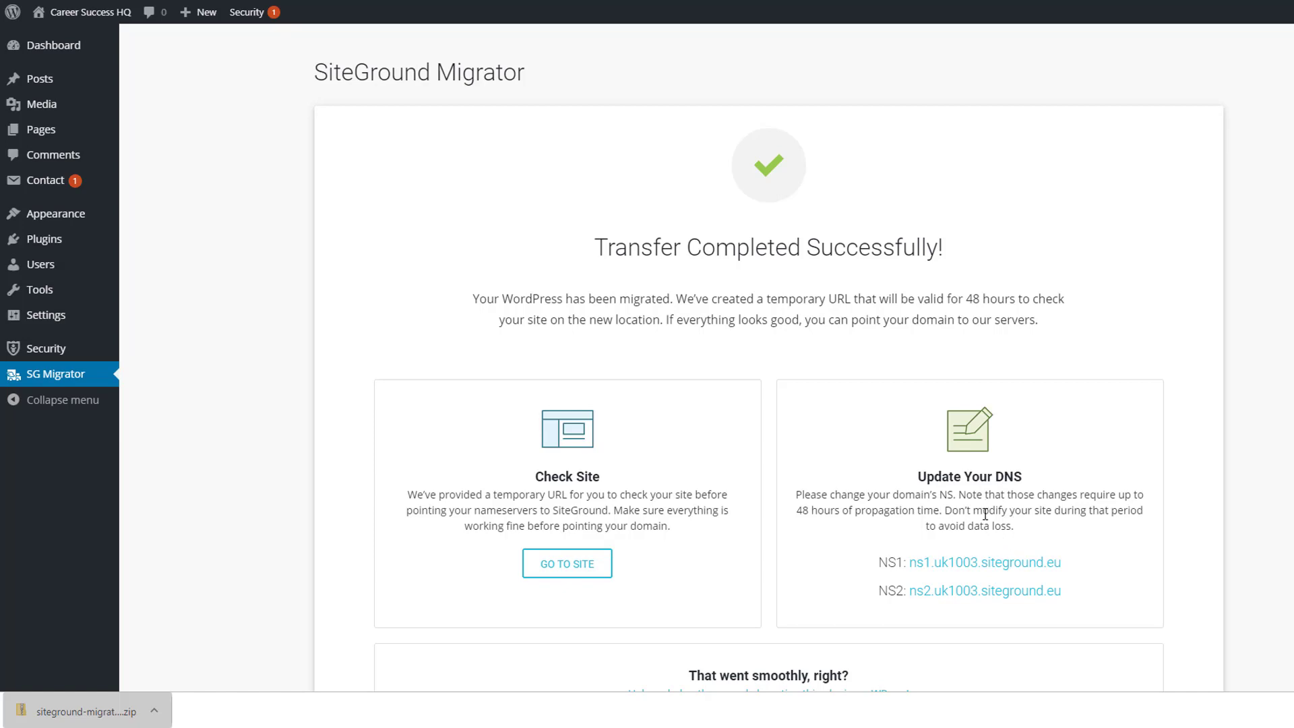
mouse_move(959, 509)
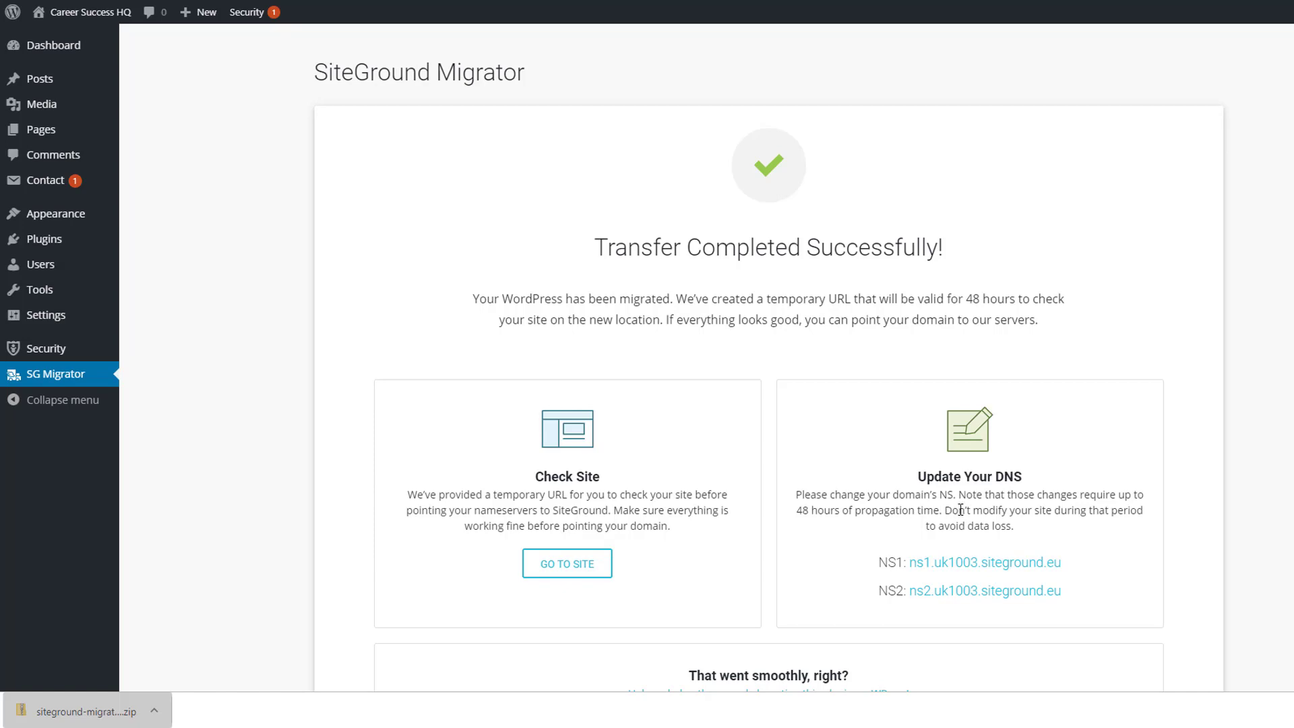
mouse_move(578, 375)
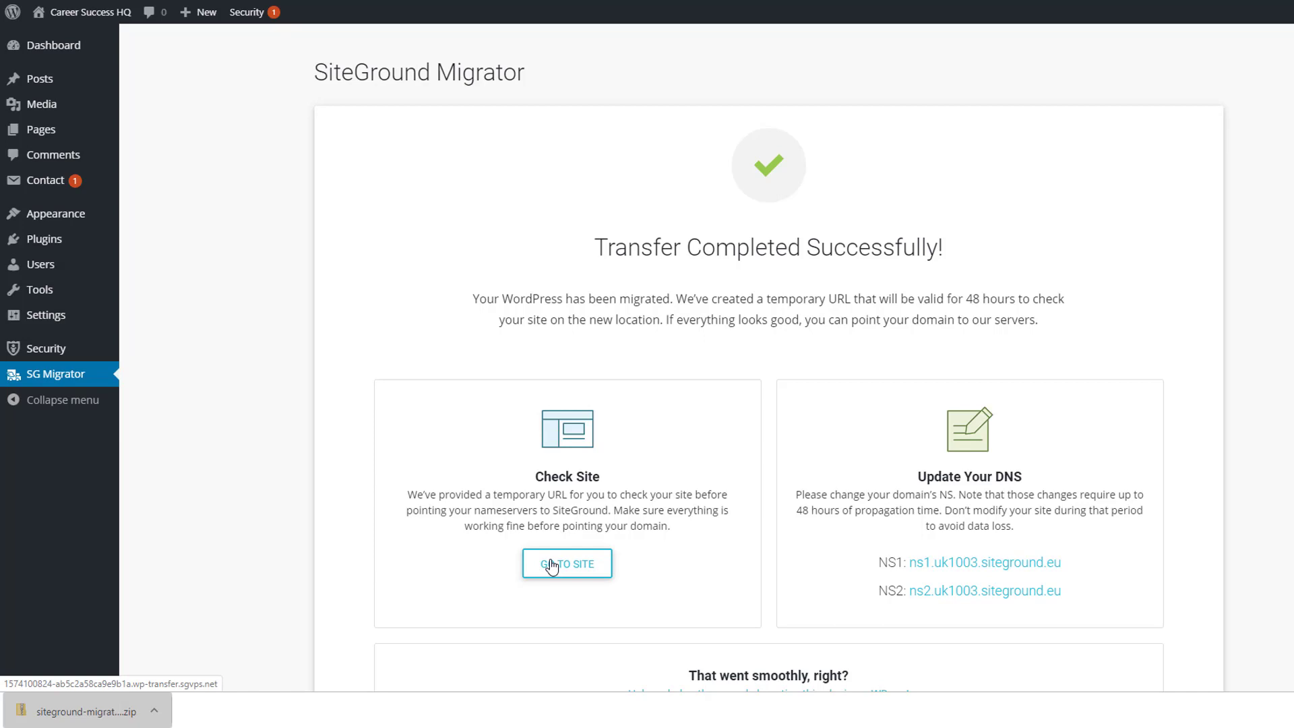
Use Go To Site under Check Site to load the migrated site at its temporary URL.
click(568, 564)
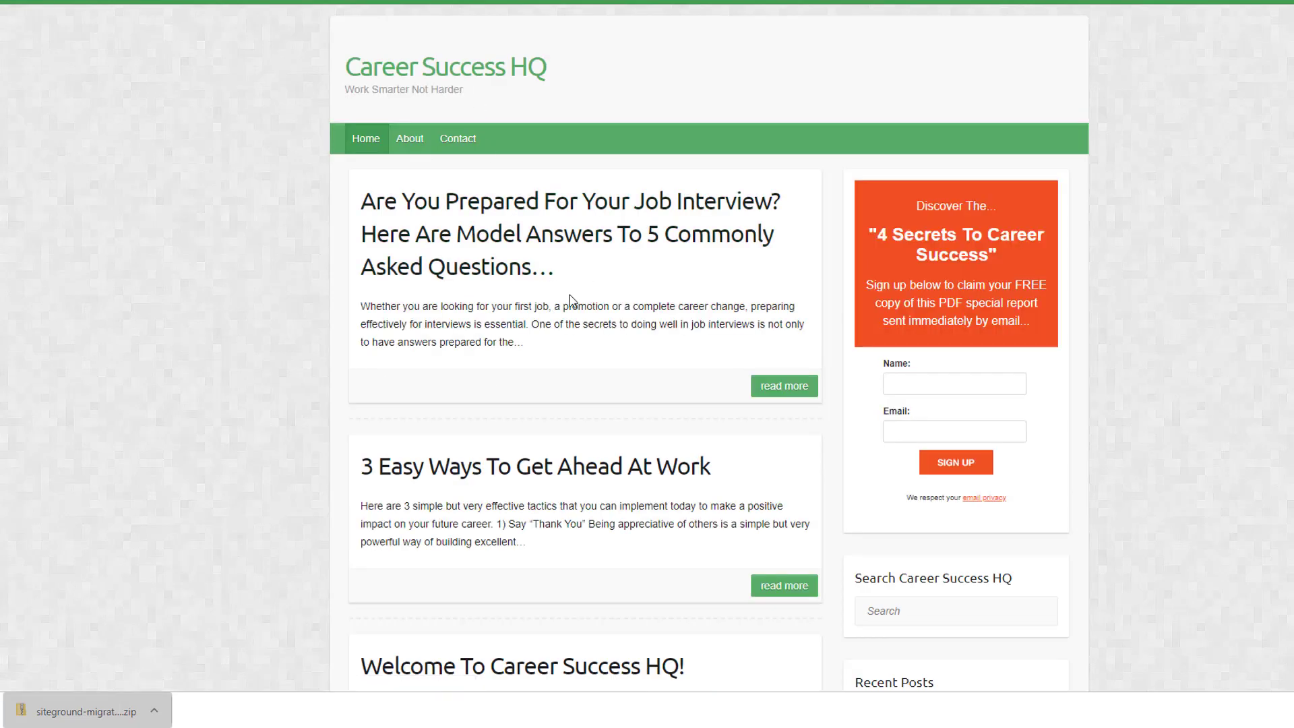
mouse_move(583, 330)
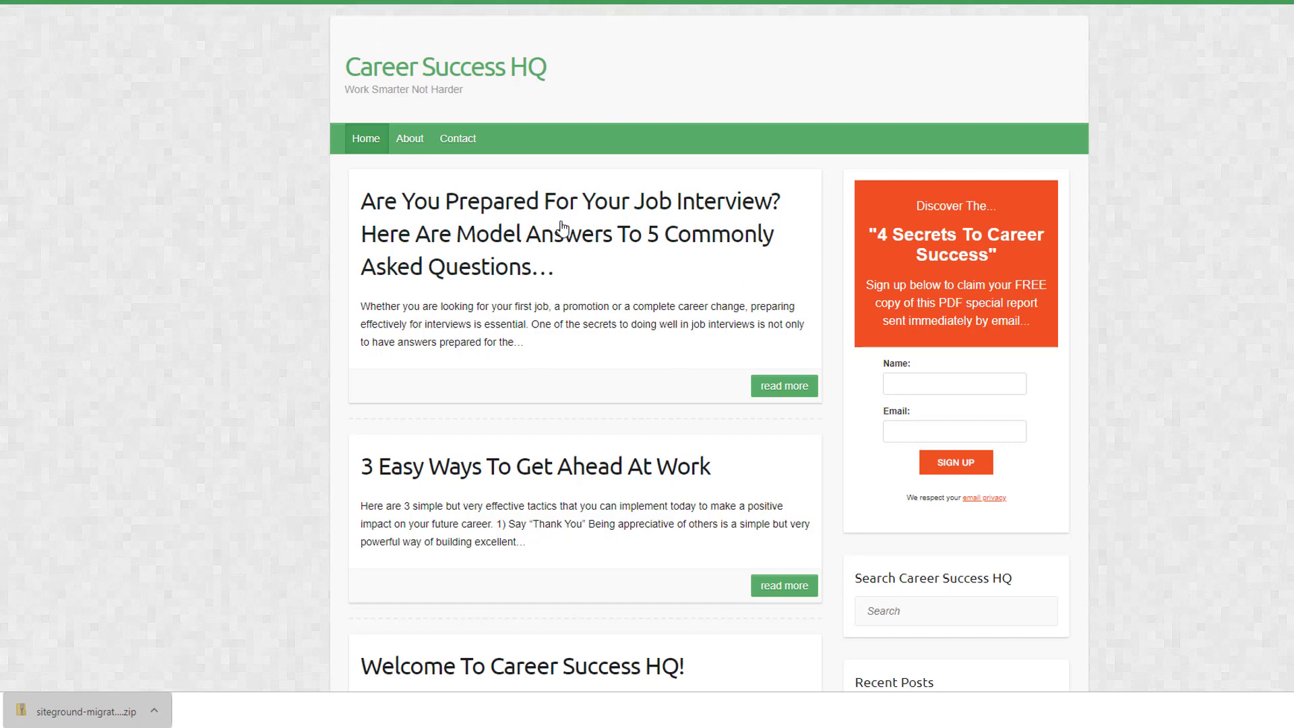
Scroll the home page and switch between About and Home to confirm posts, sidebar and content migrated intact.
scroll(down, 3)
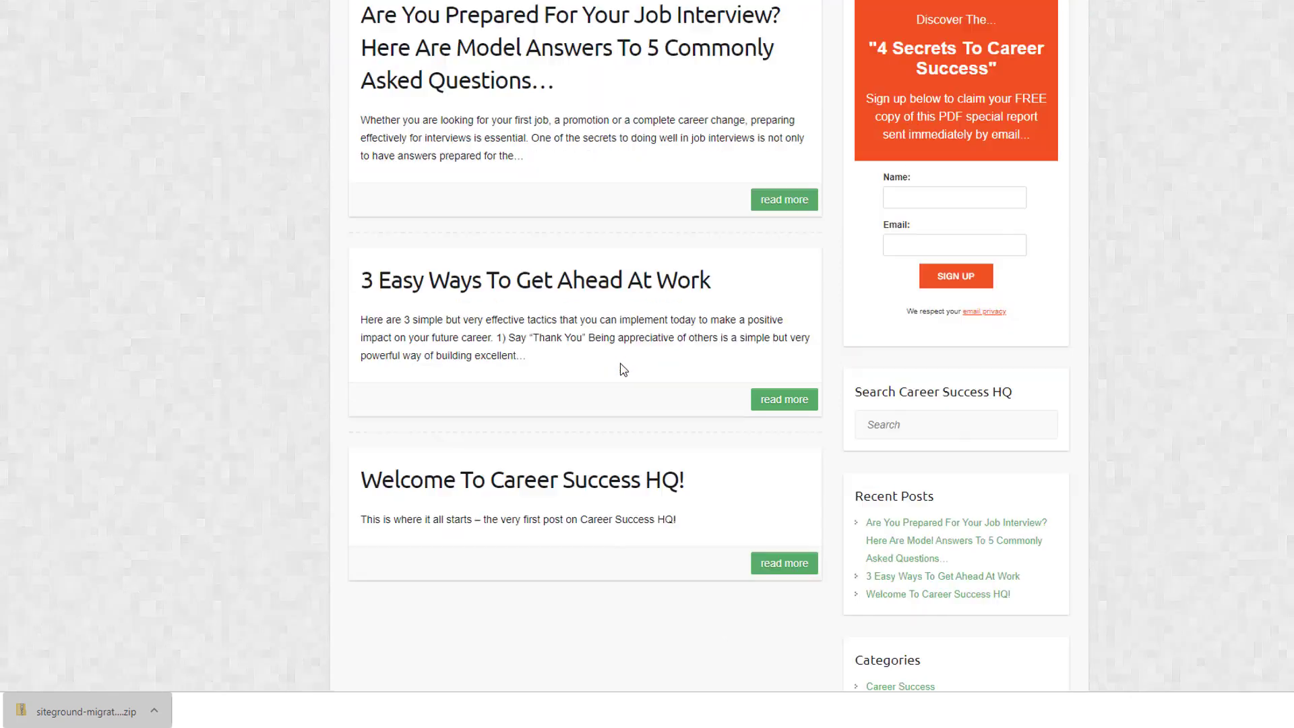
click(410, 138)
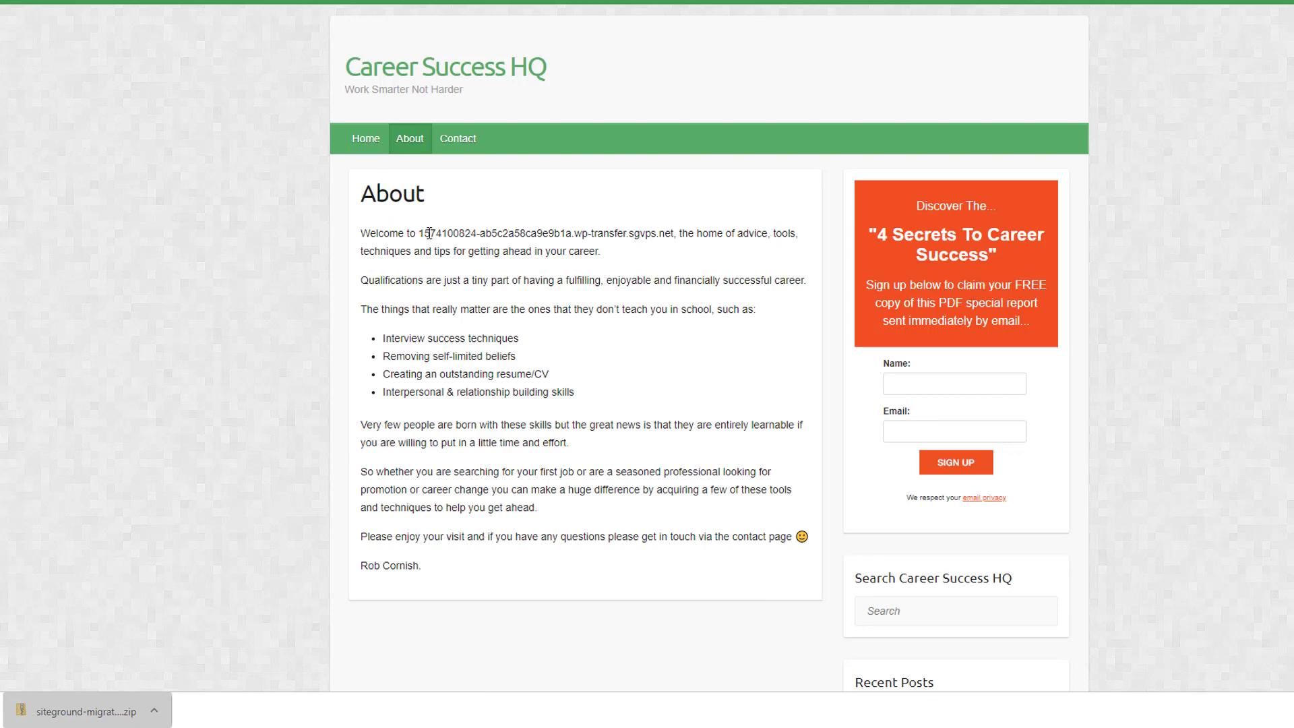
double_click(547, 233)
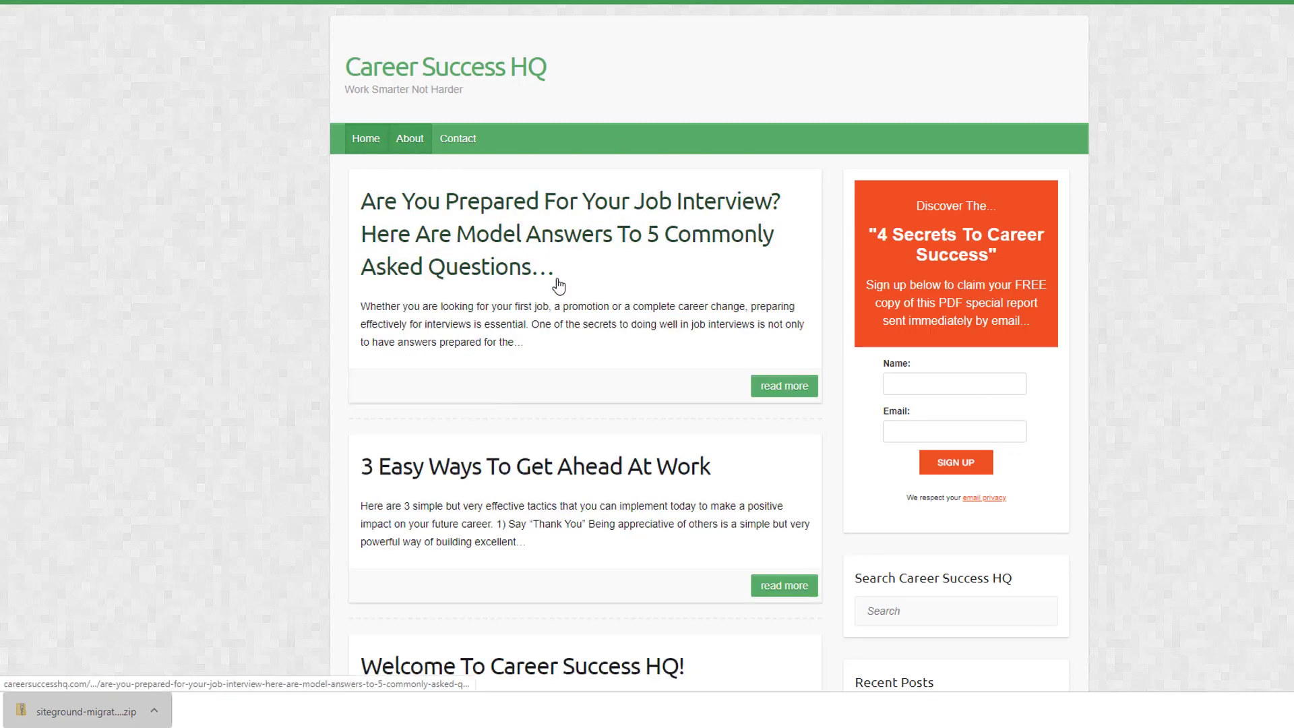
click(410, 137)
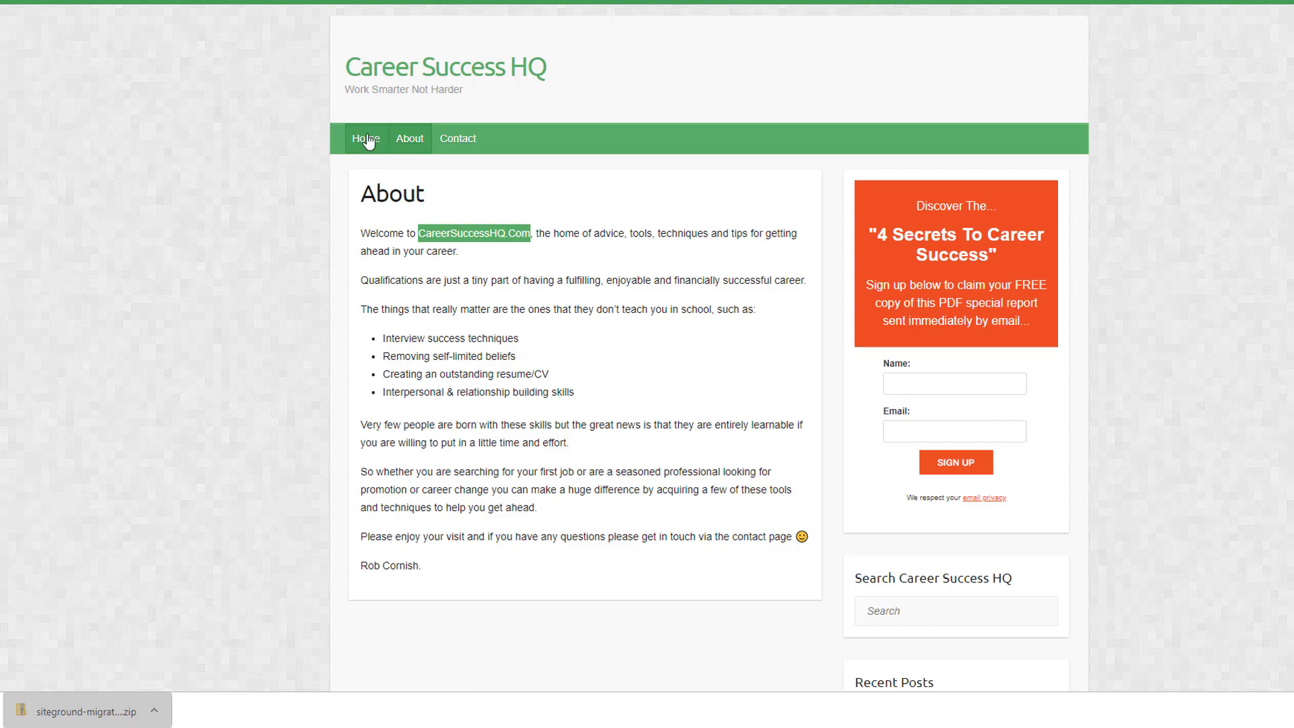
click(409, 138)
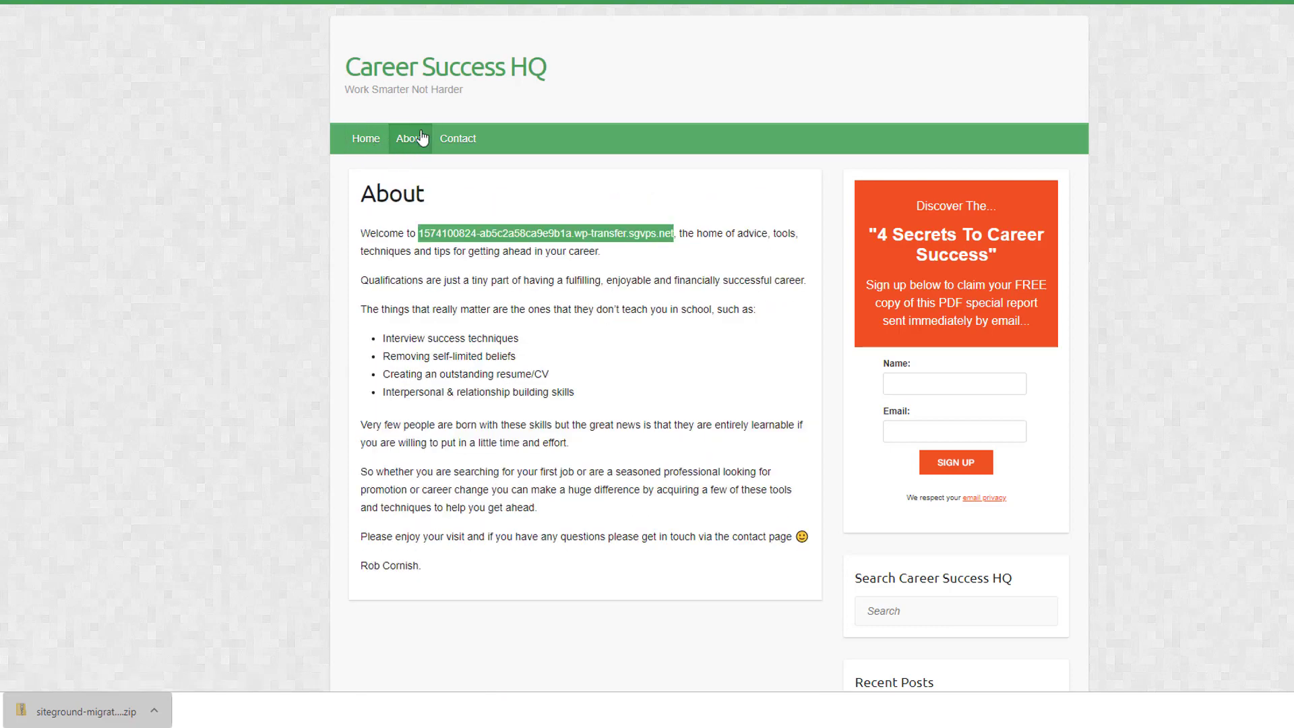
click(365, 137)
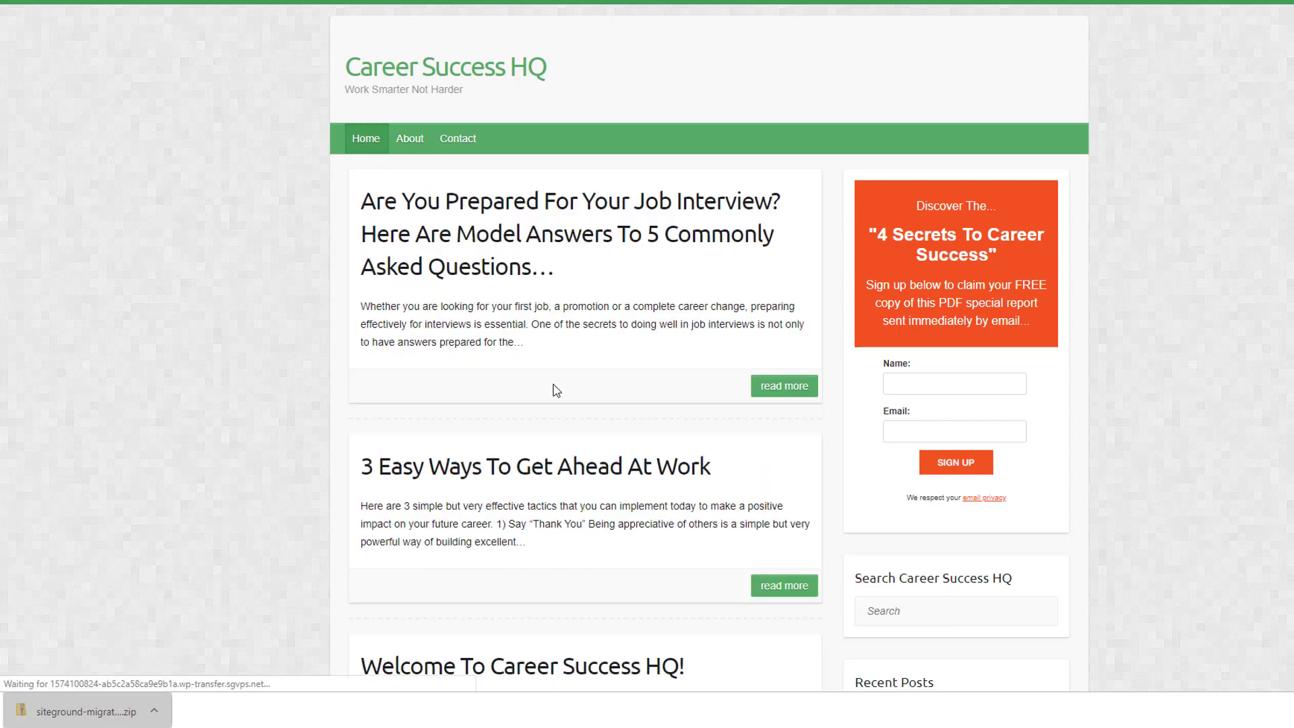
scroll(down, 3)
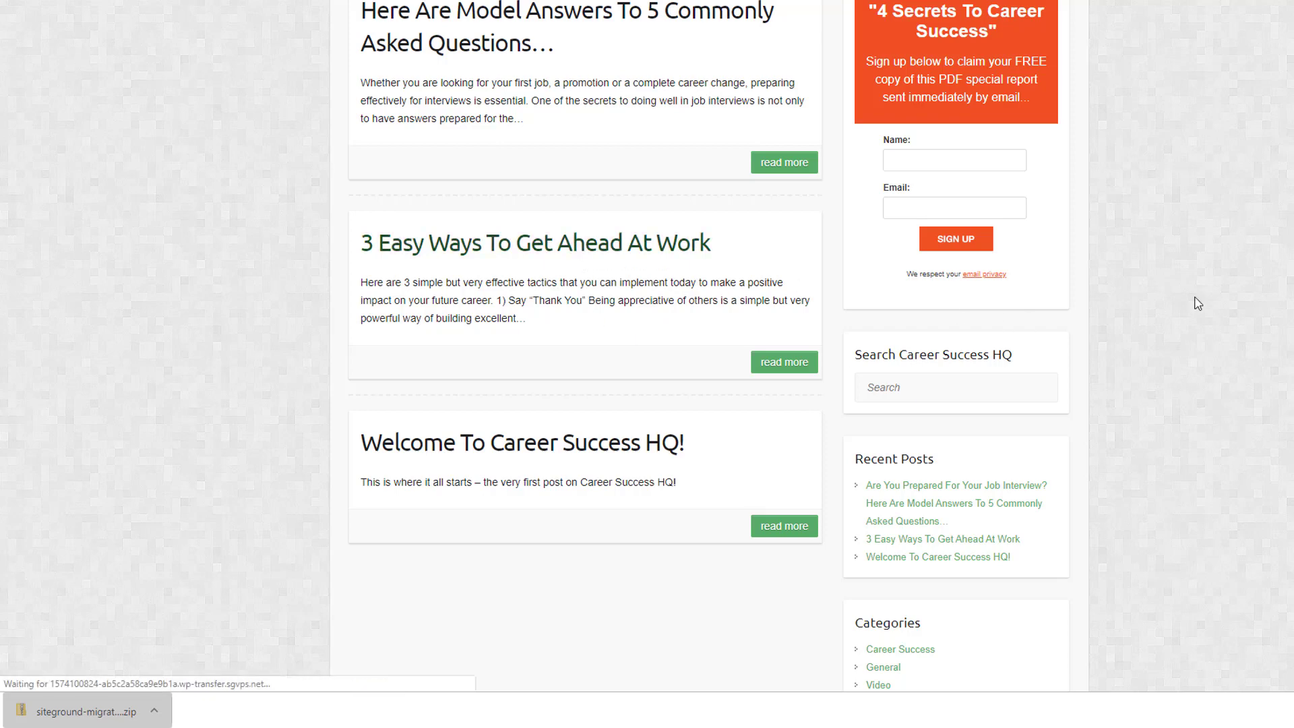